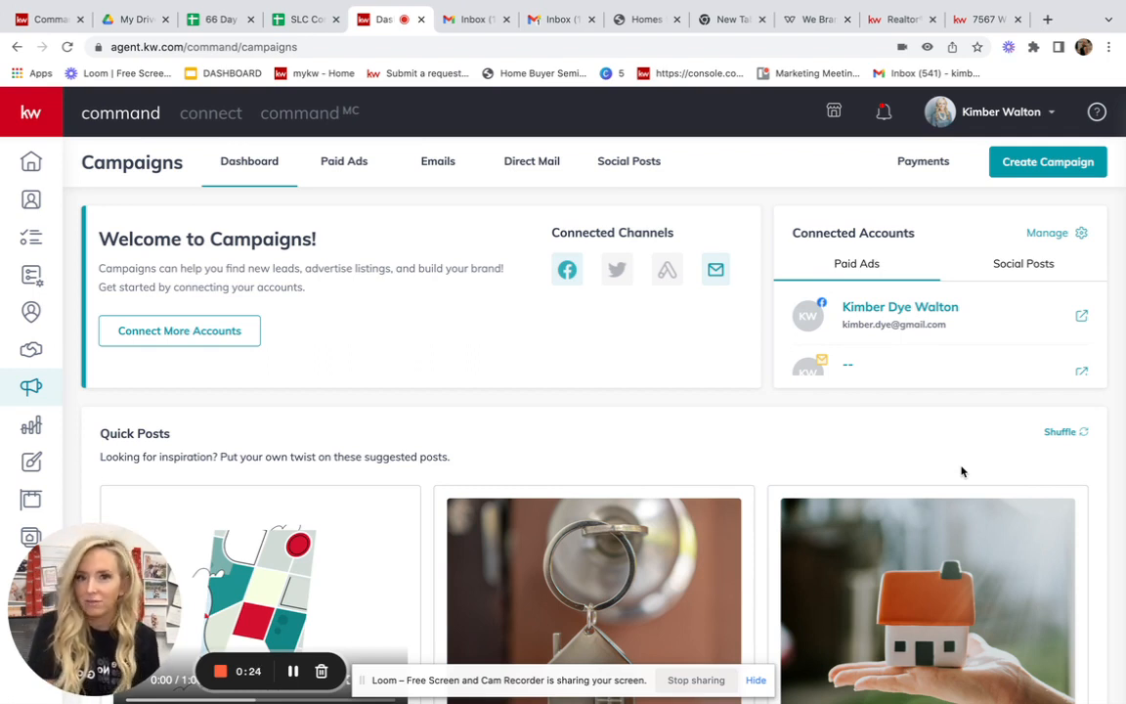
mouse_move(399, 491)
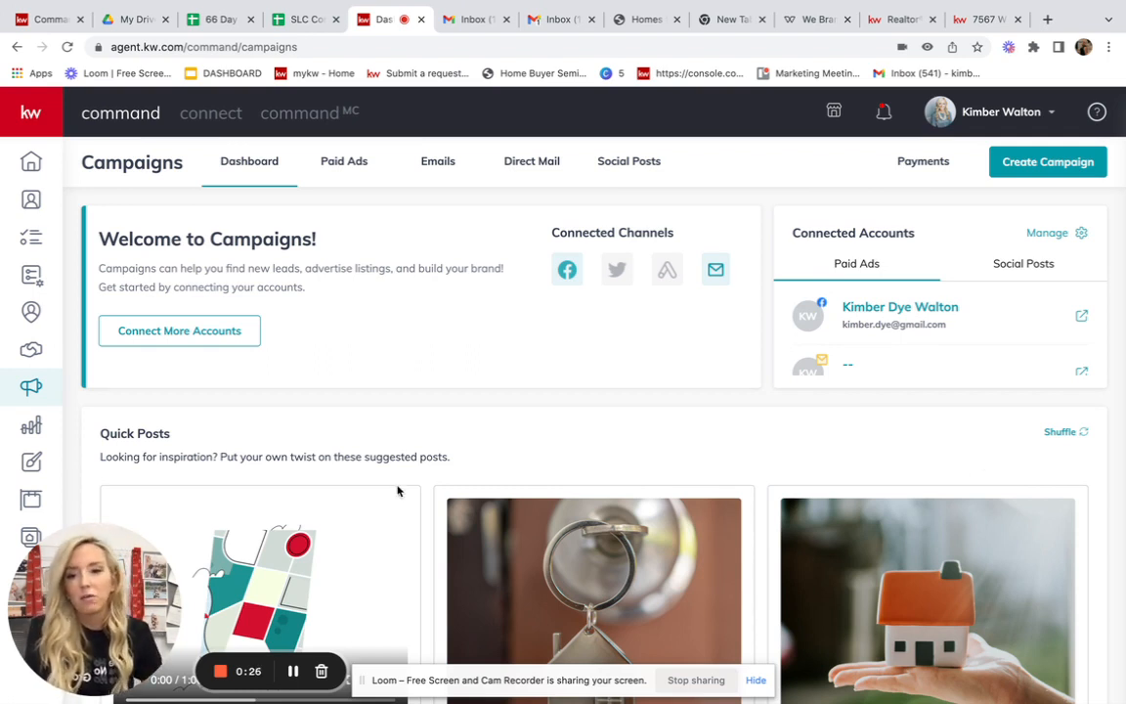
mouse_move(32, 387)
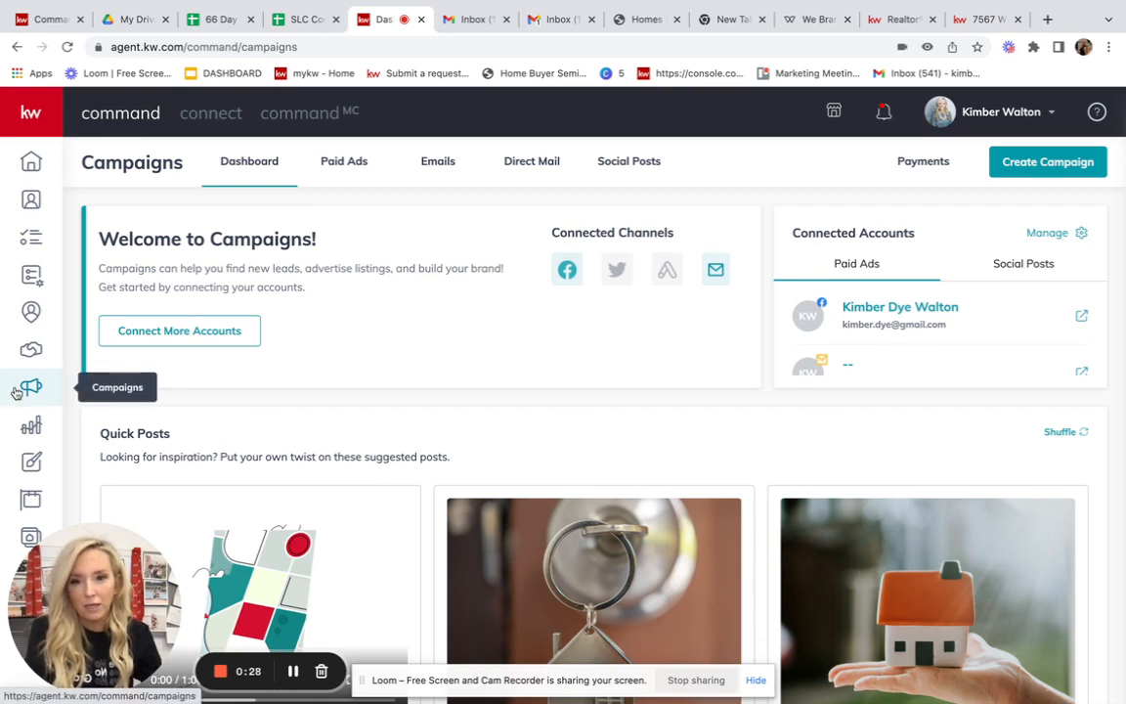
Create a Direct Mail campaign named 'Herriman Hills-February' with goal Other
click(1048, 160)
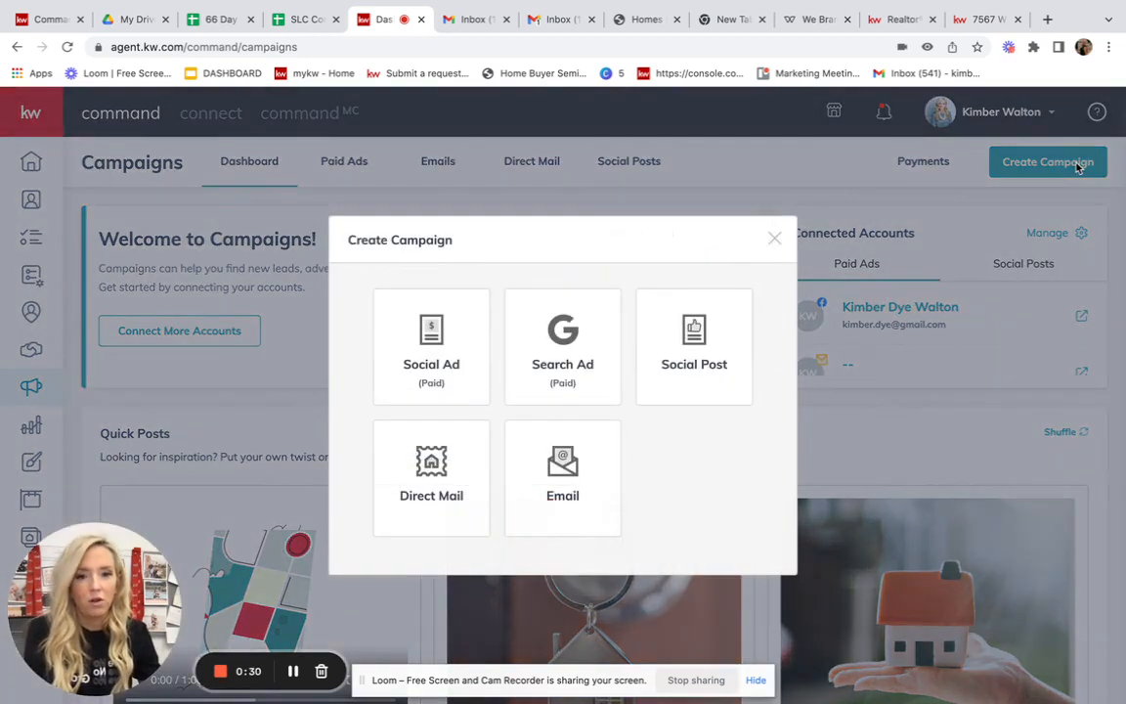
click(430, 477)
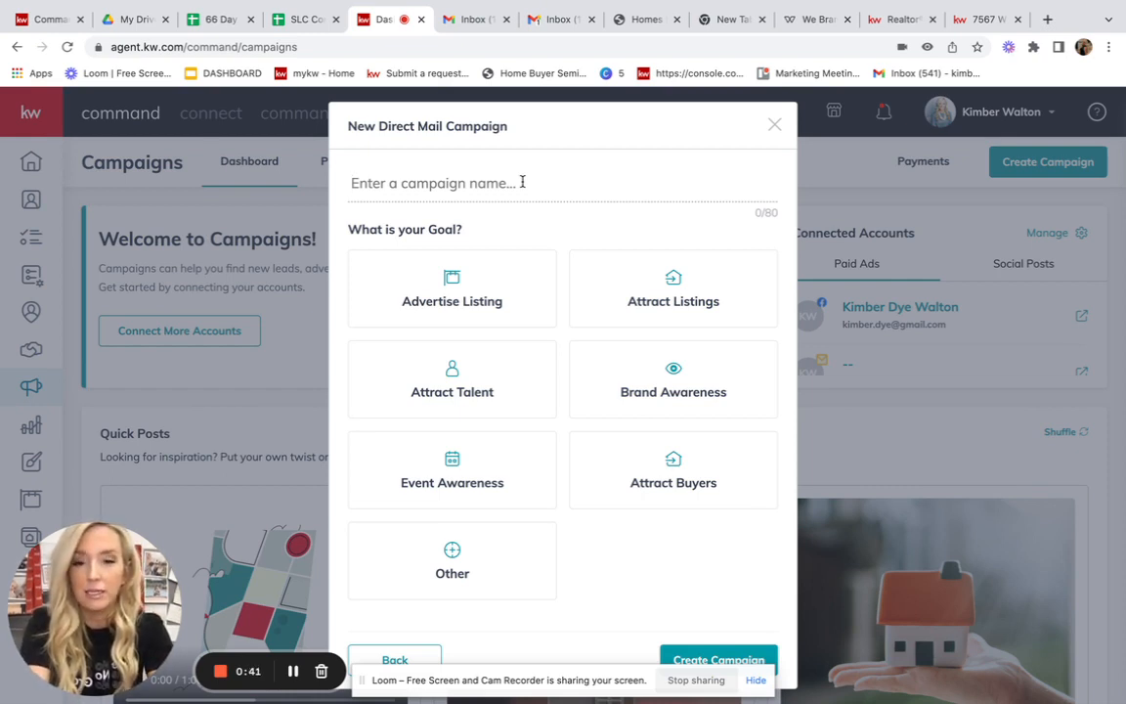
text(Herriman Hill)
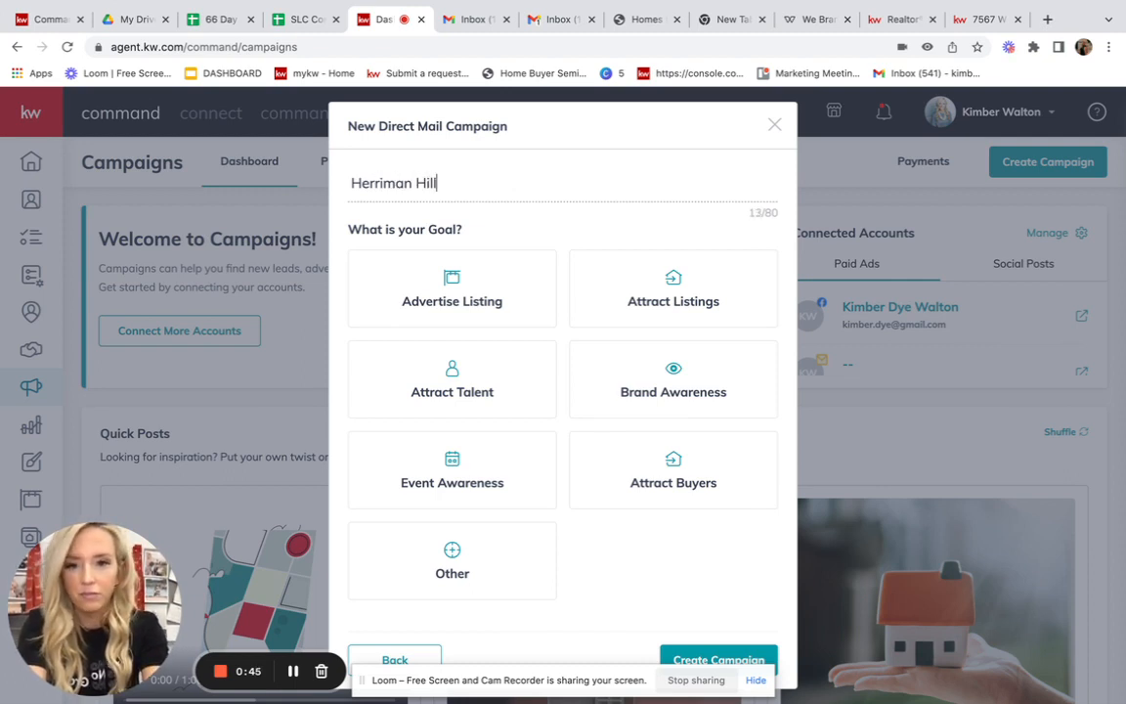
text(s)
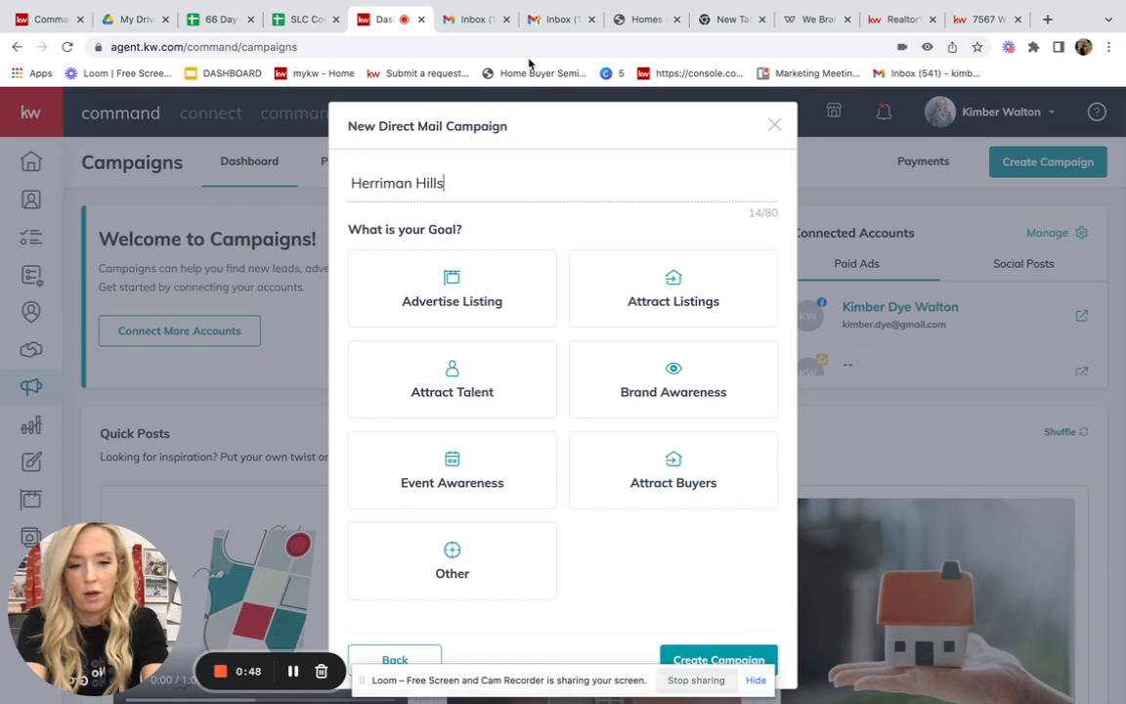
text(-Febrary)
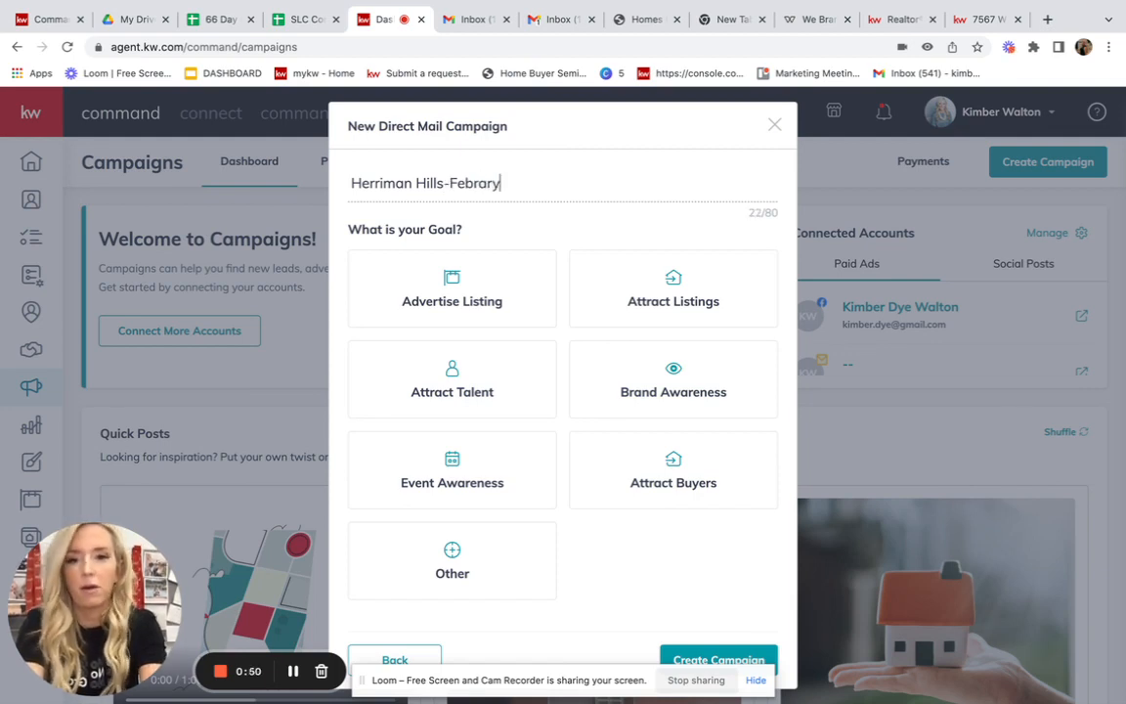
text(uary)
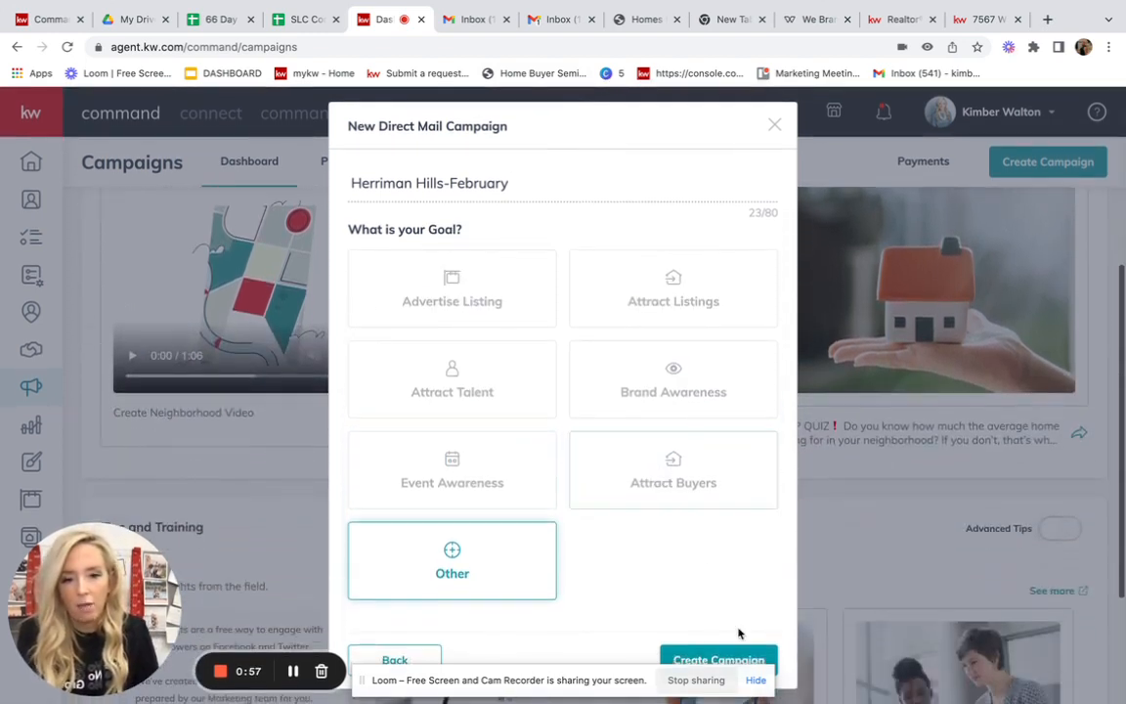
click(719, 660)
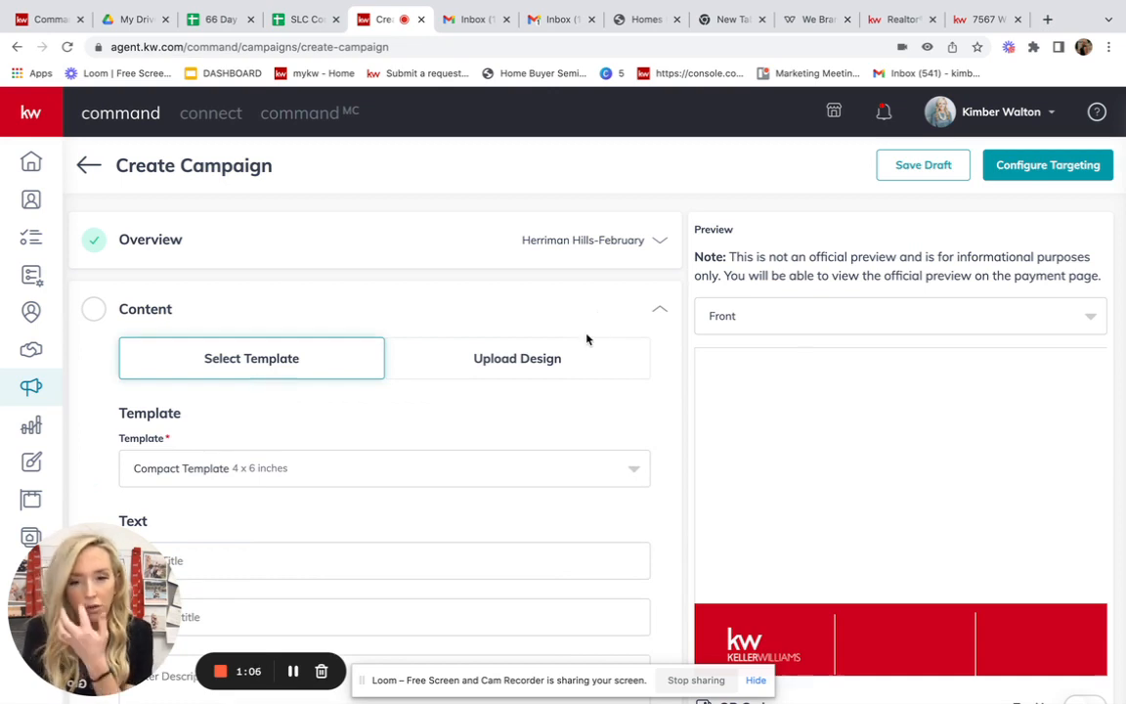
mouse_move(595, 337)
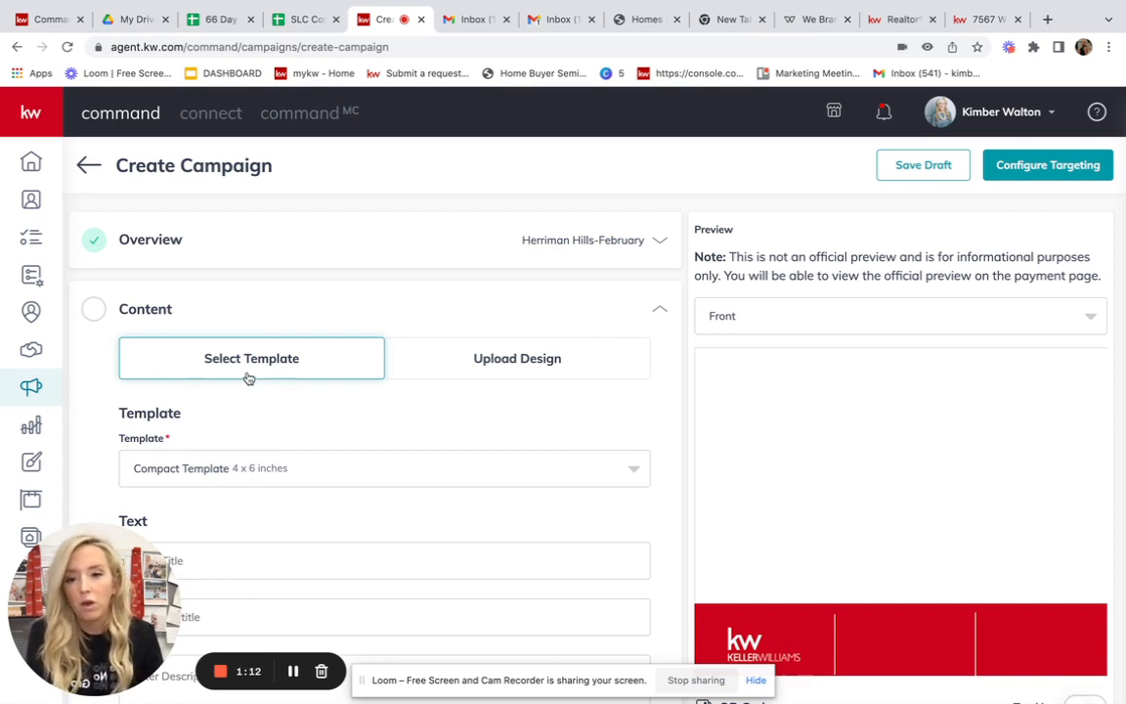
mouse_move(880, 485)
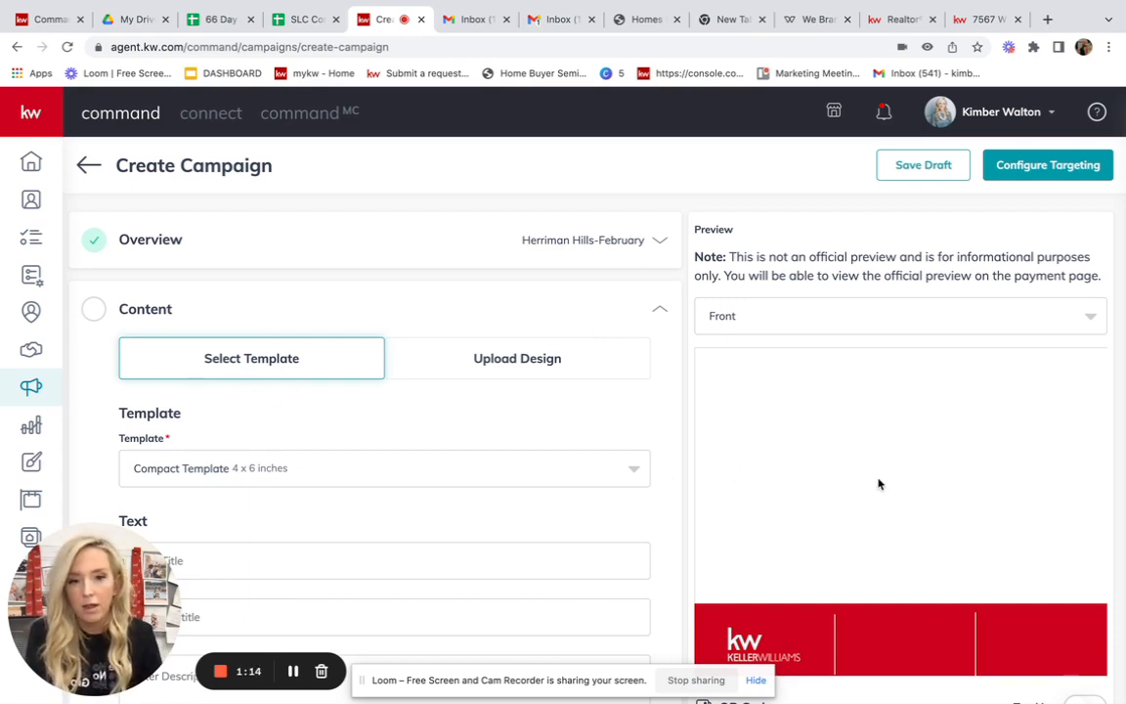
mouse_move(724, 463)
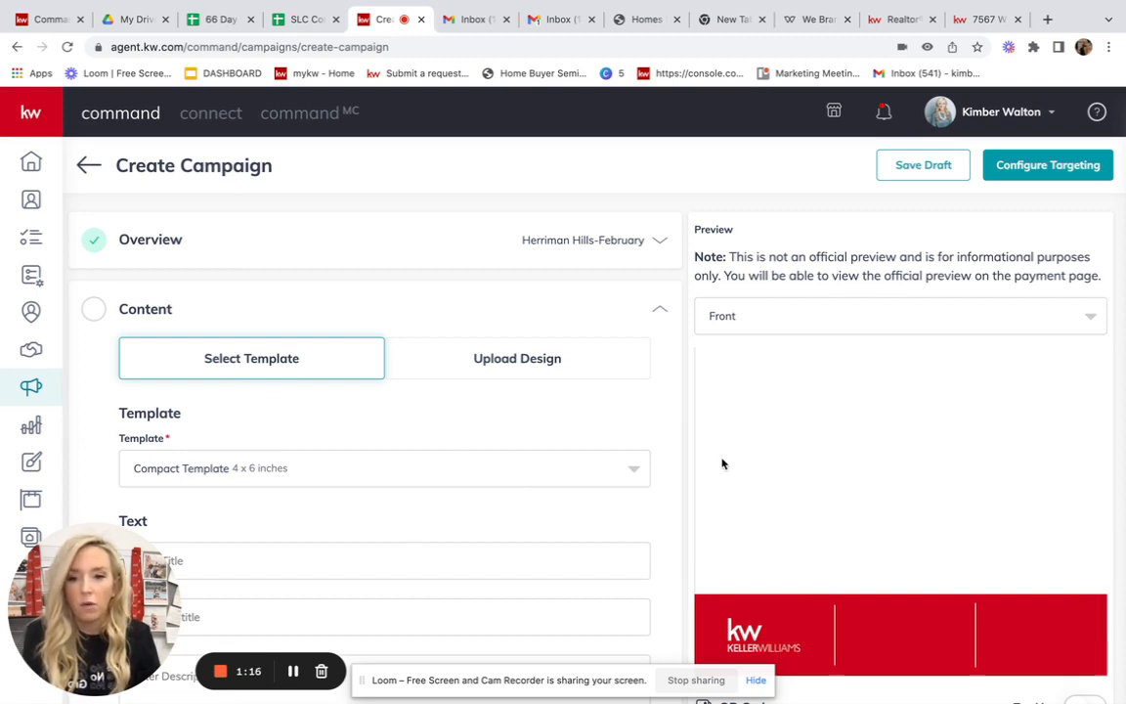
Choose Upload Design for the postcard content and reach the Front and Back upload areas
click(517, 358)
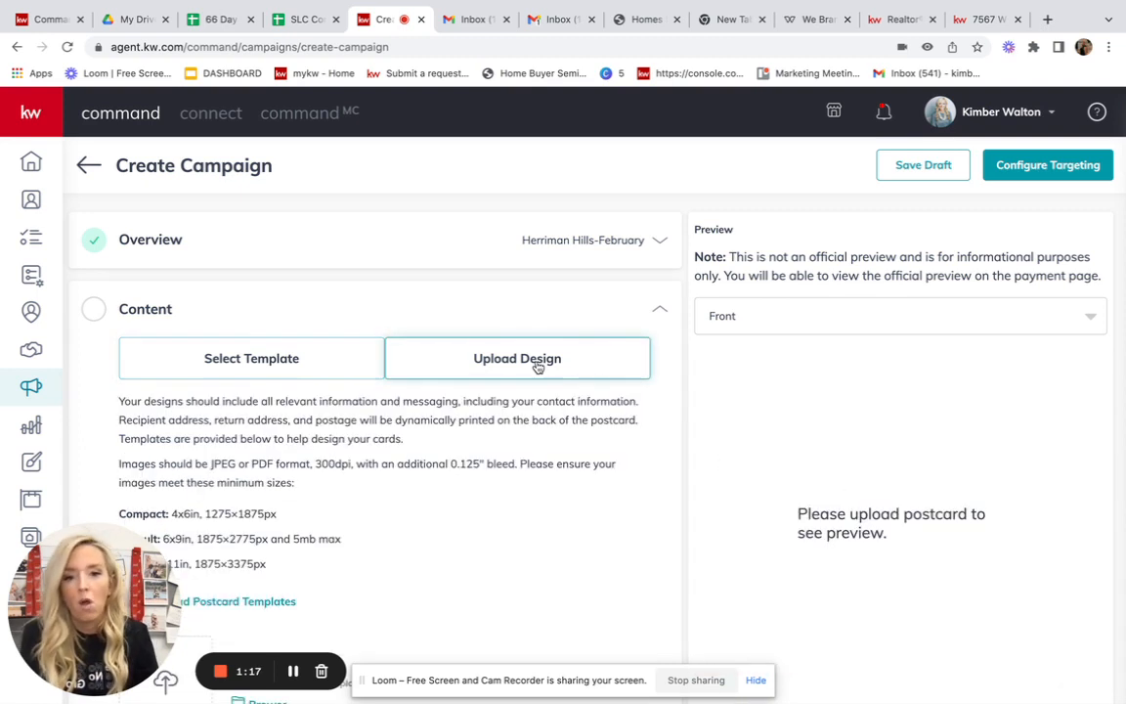
scroll(down, 3)
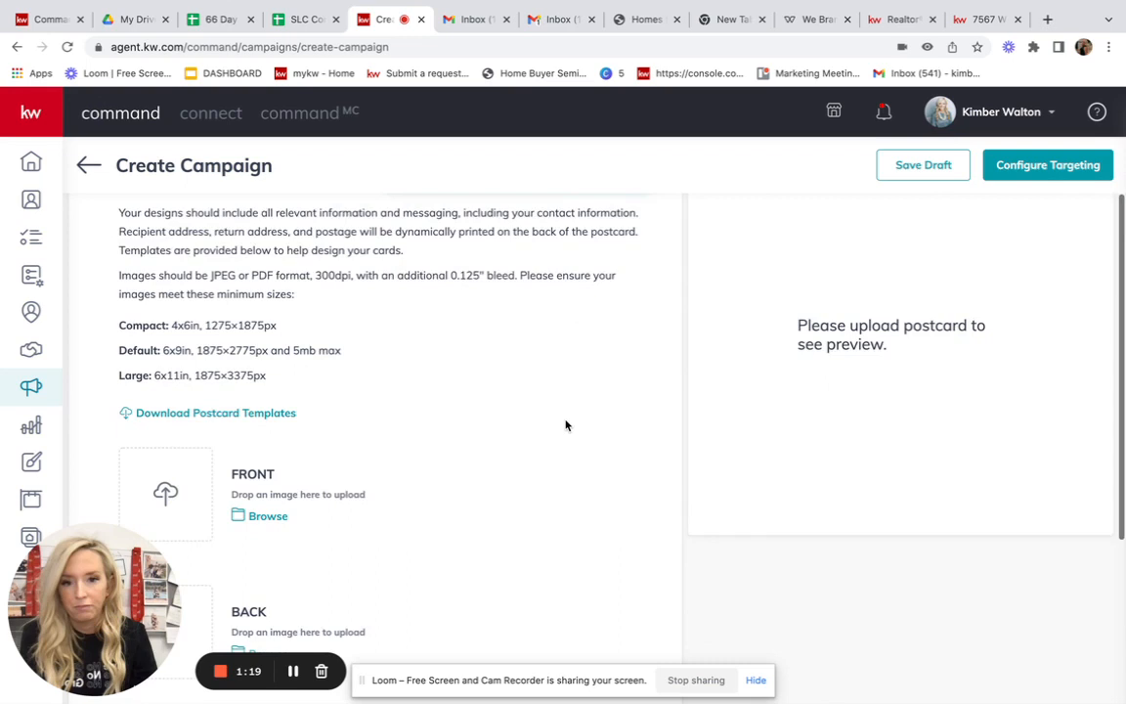
scroll(down, 3)
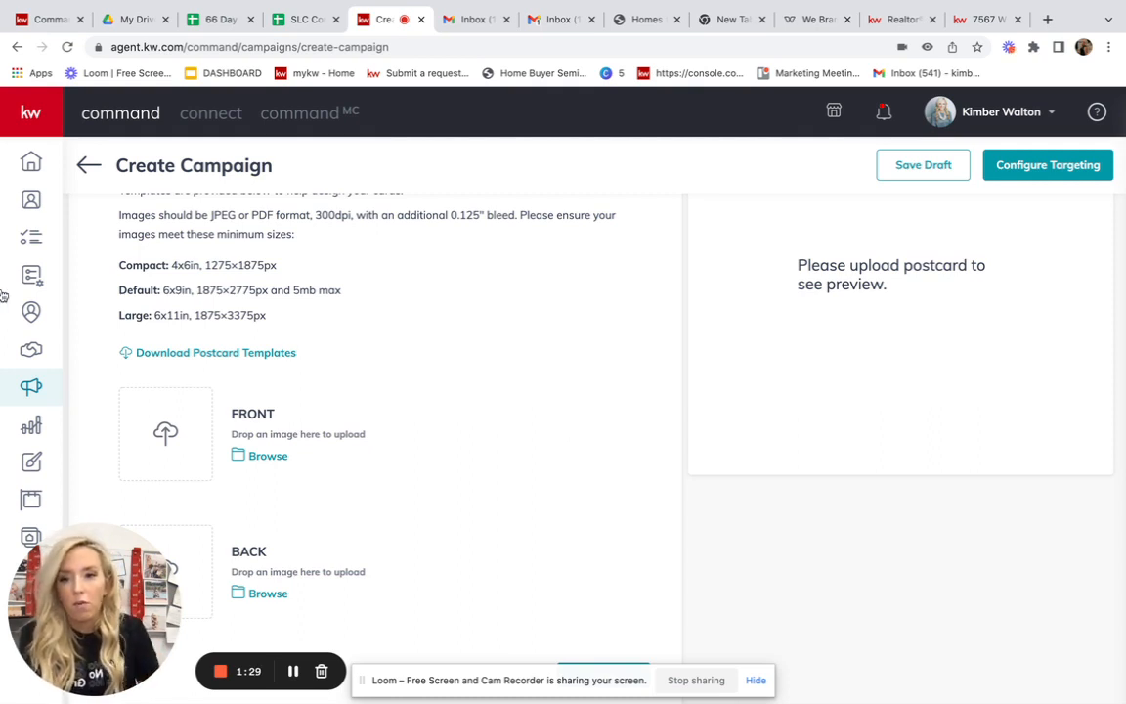
mouse_move(262, 397)
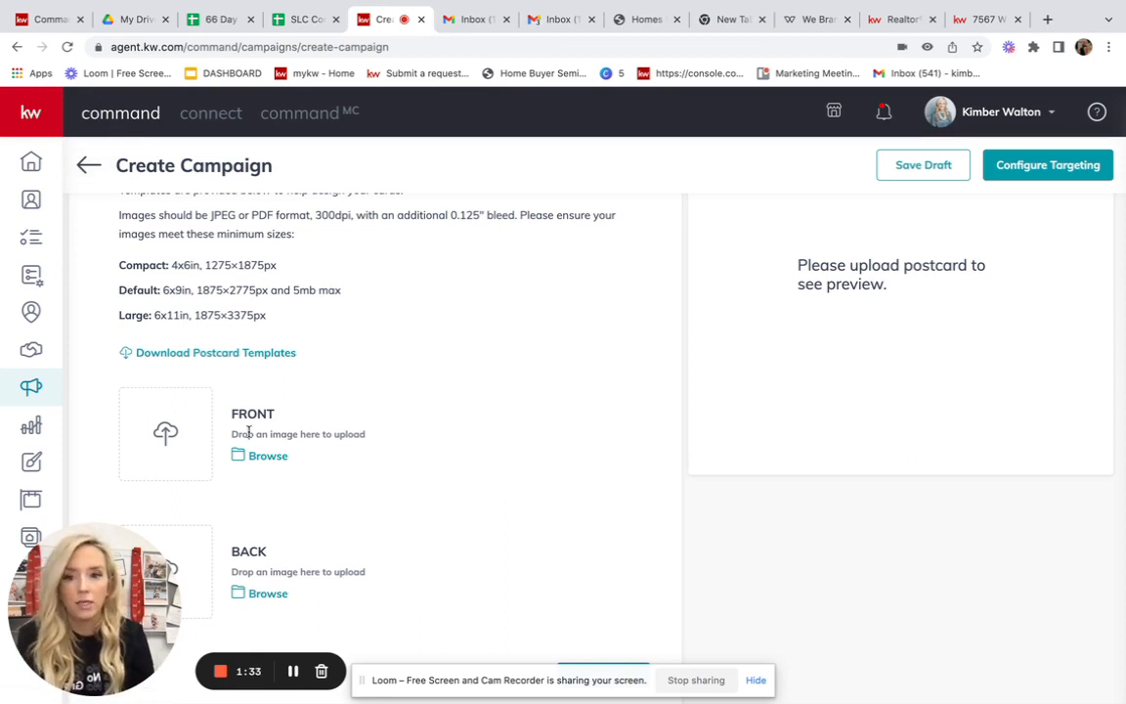
scroll(down, 3)
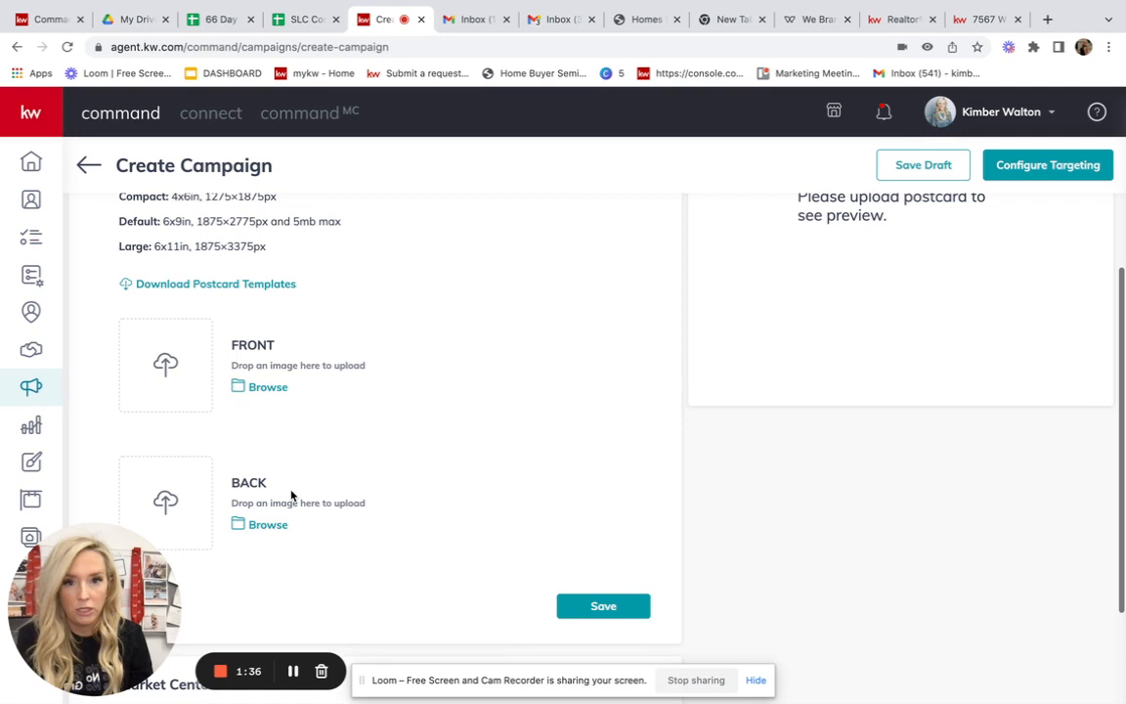
scroll(down, 3)
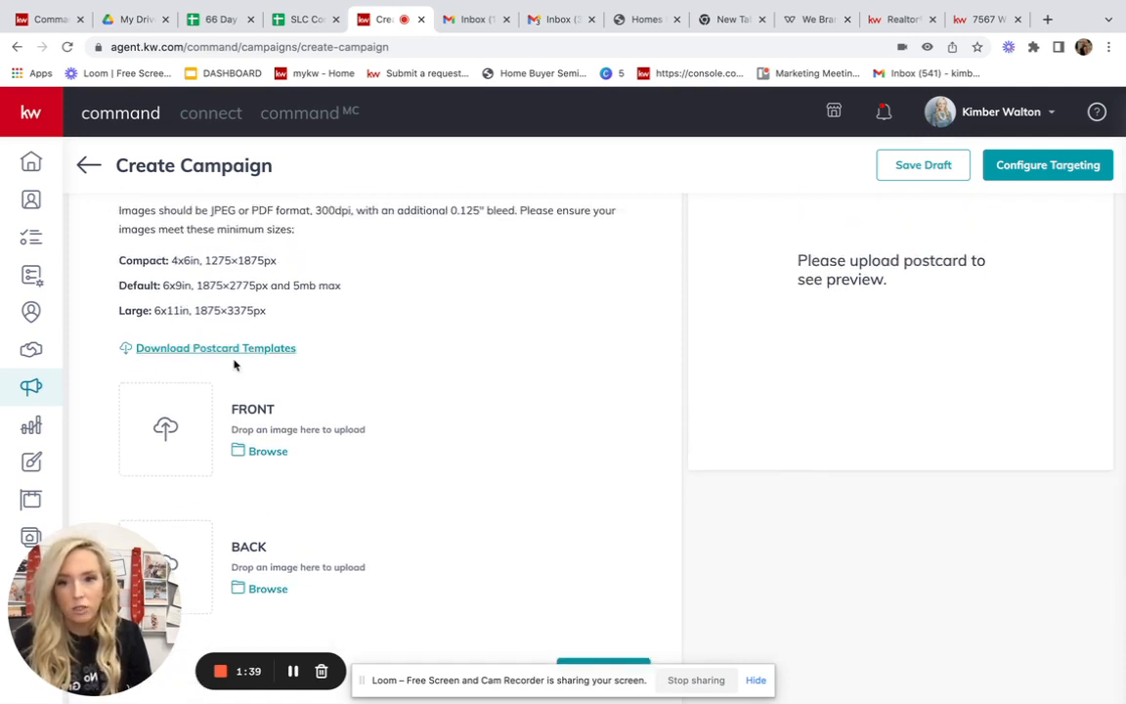
mouse_move(164, 430)
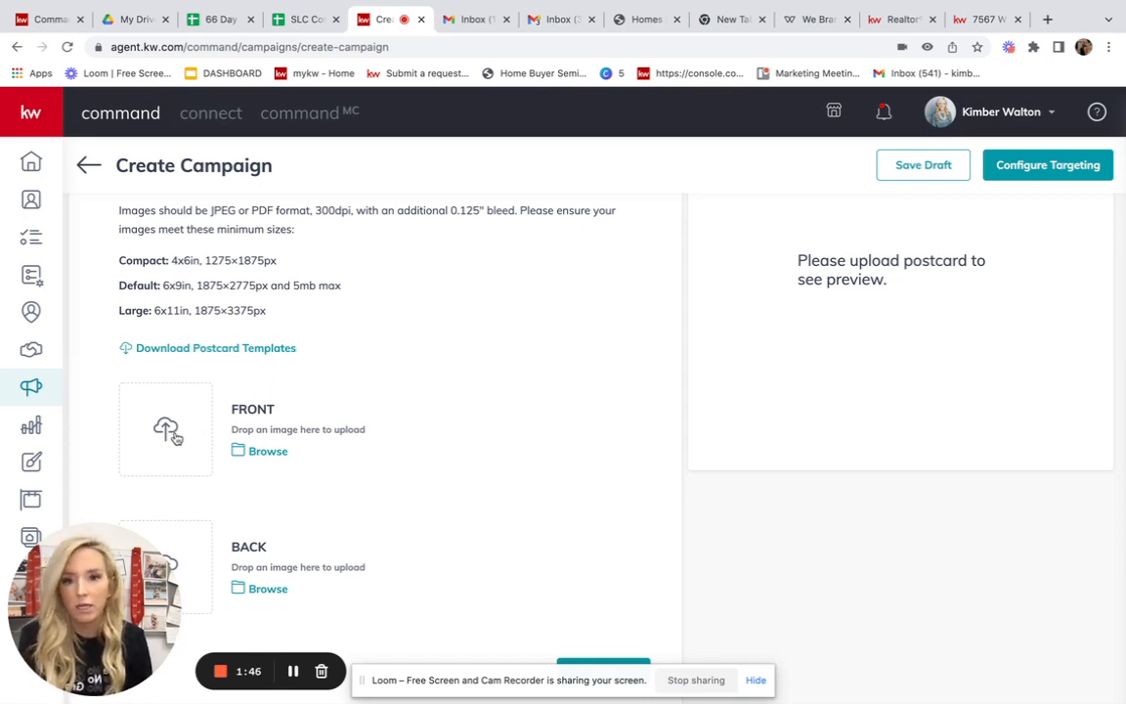
mouse_move(321, 316)
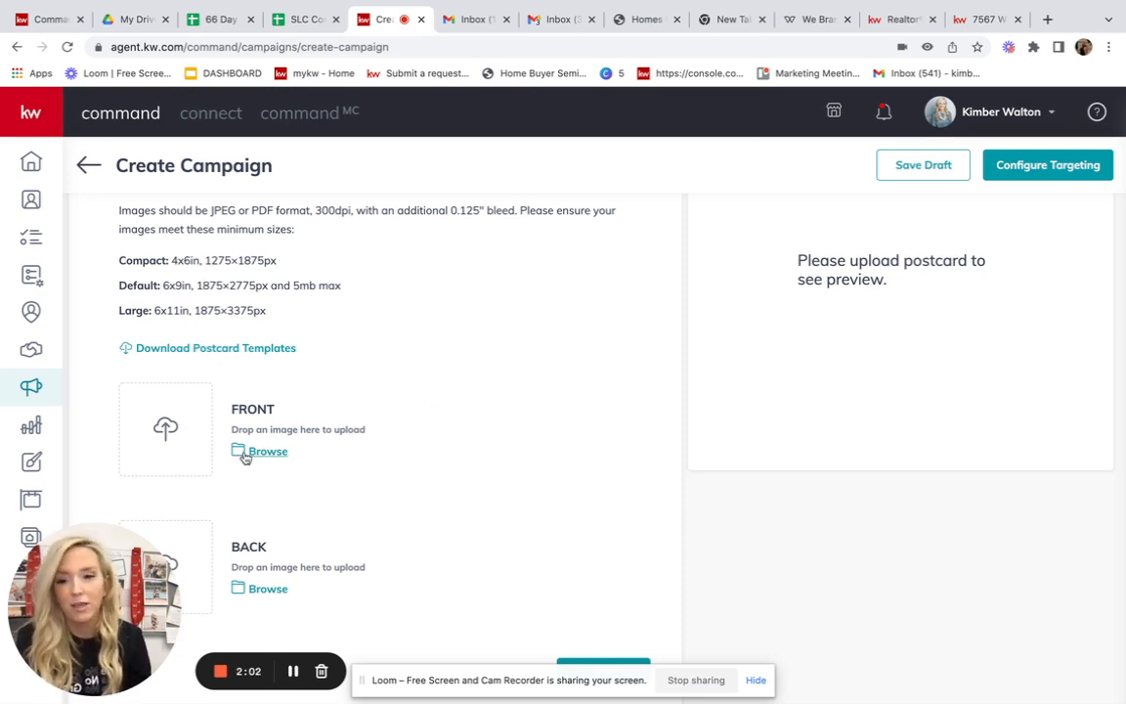
mouse_move(186, 442)
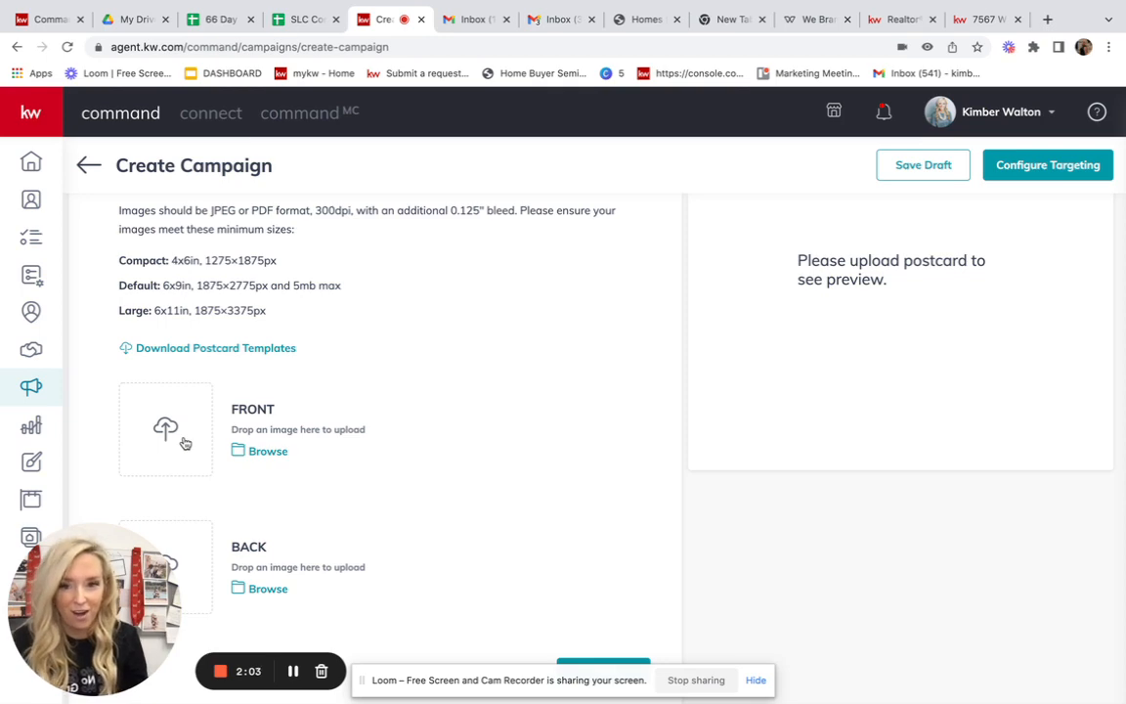
Upload the 'Untitled design (6)' image from Downloads as the postcard front
click(266, 449)
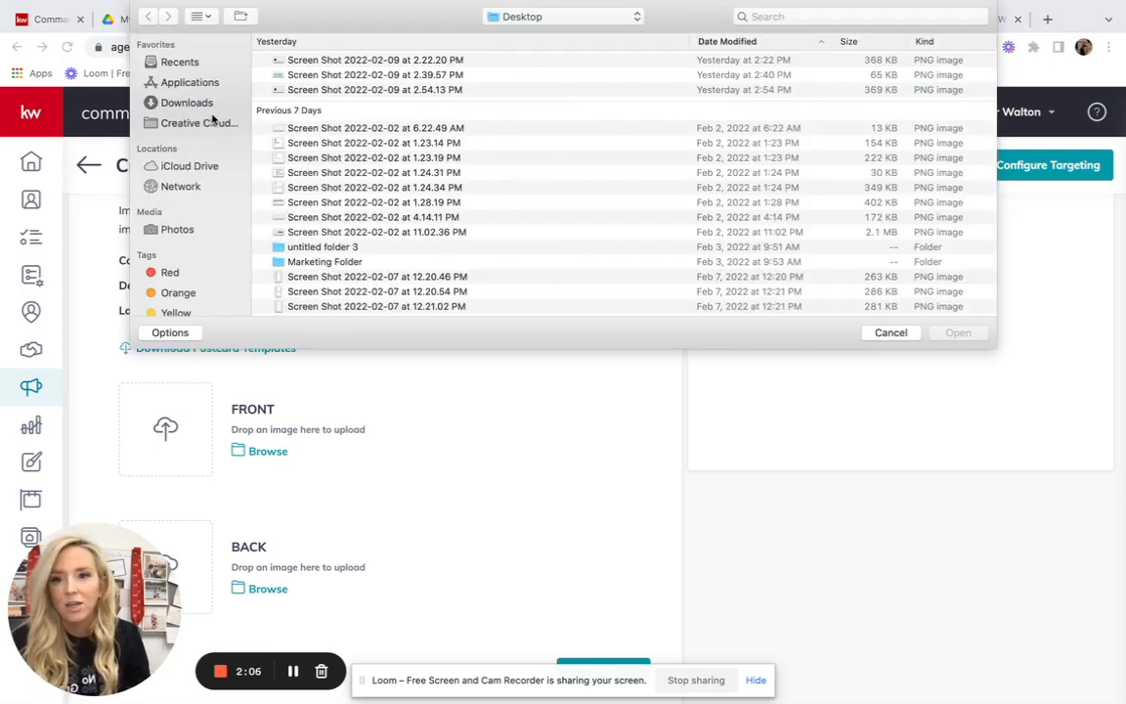
click(186, 102)
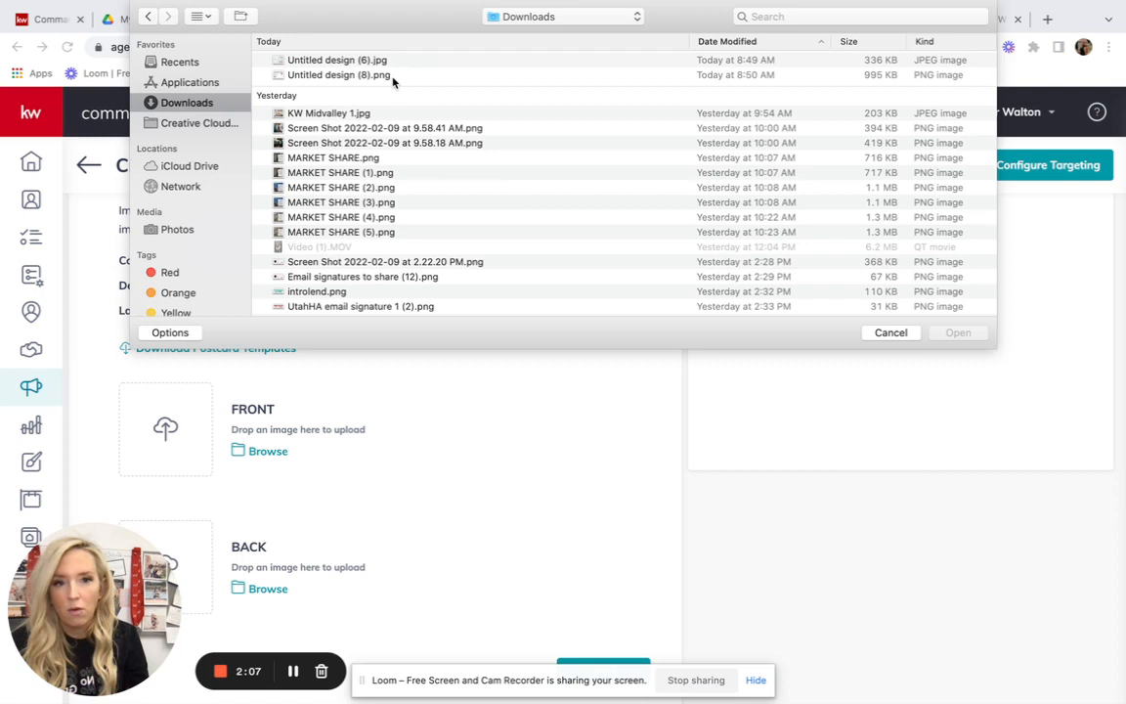
click(336, 59)
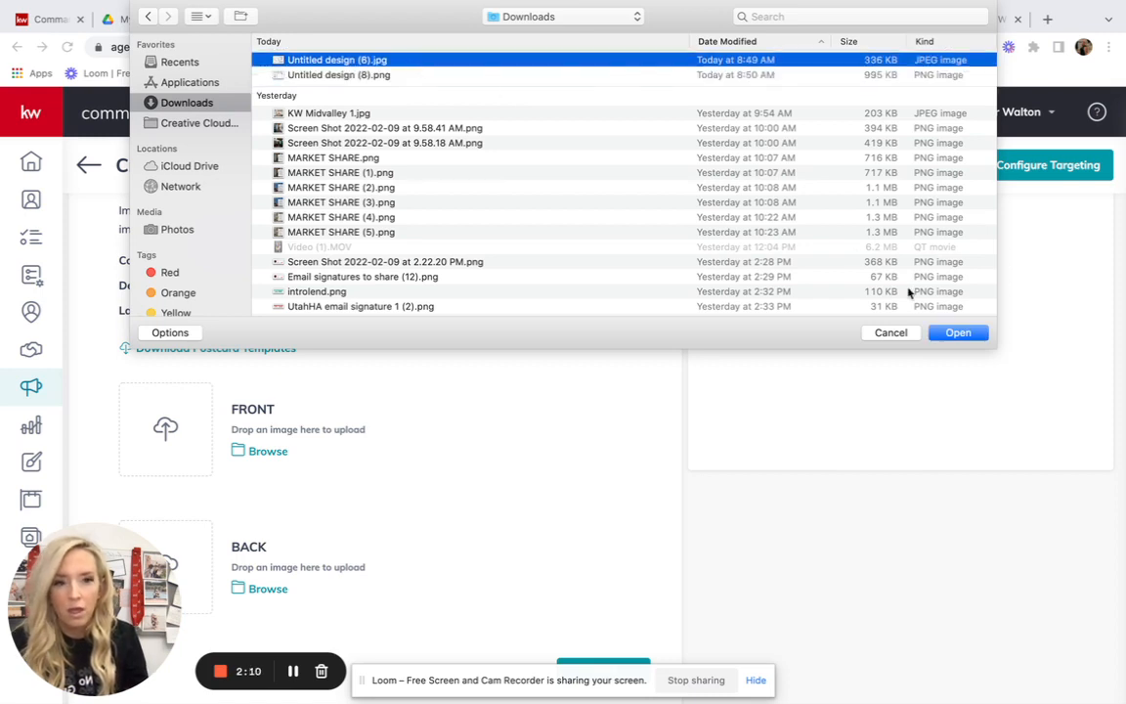
click(958, 332)
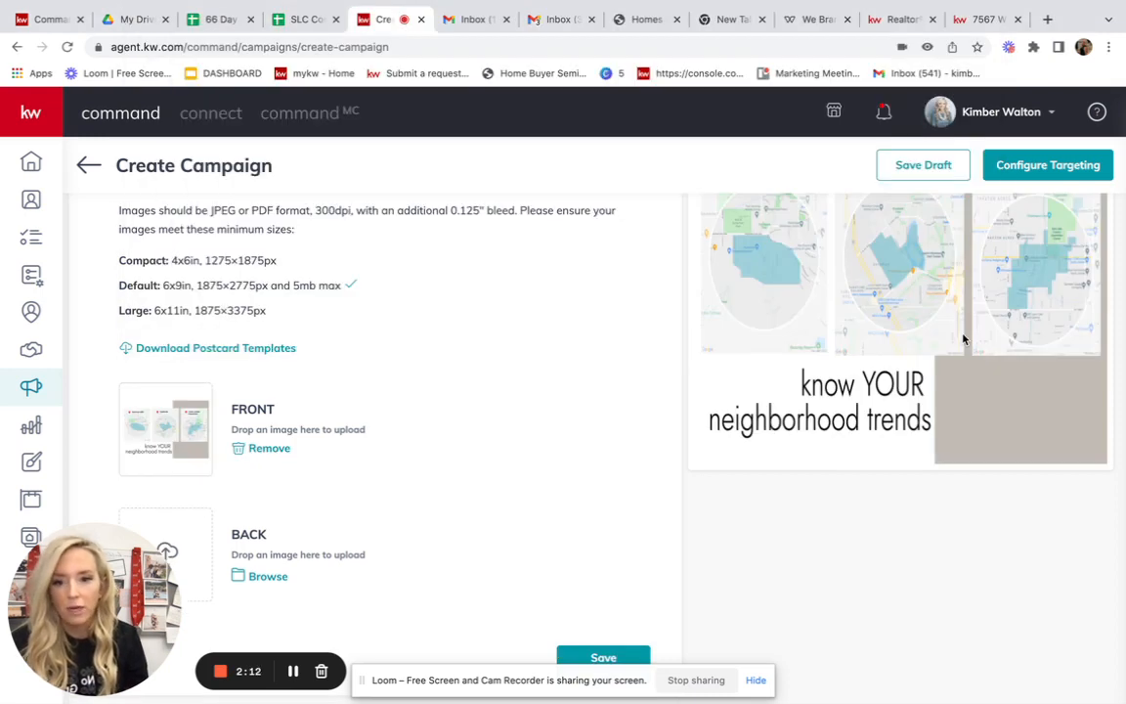
Add an image for the postcard back and save the content step
scroll(down, 3)
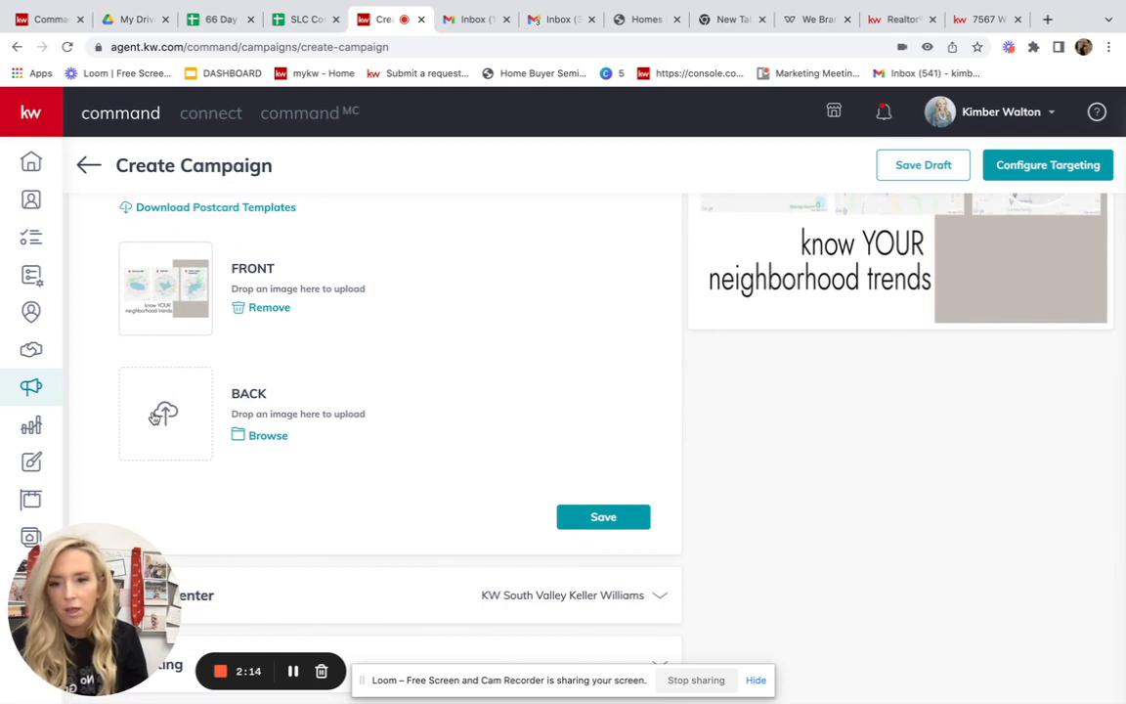
click(268, 434)
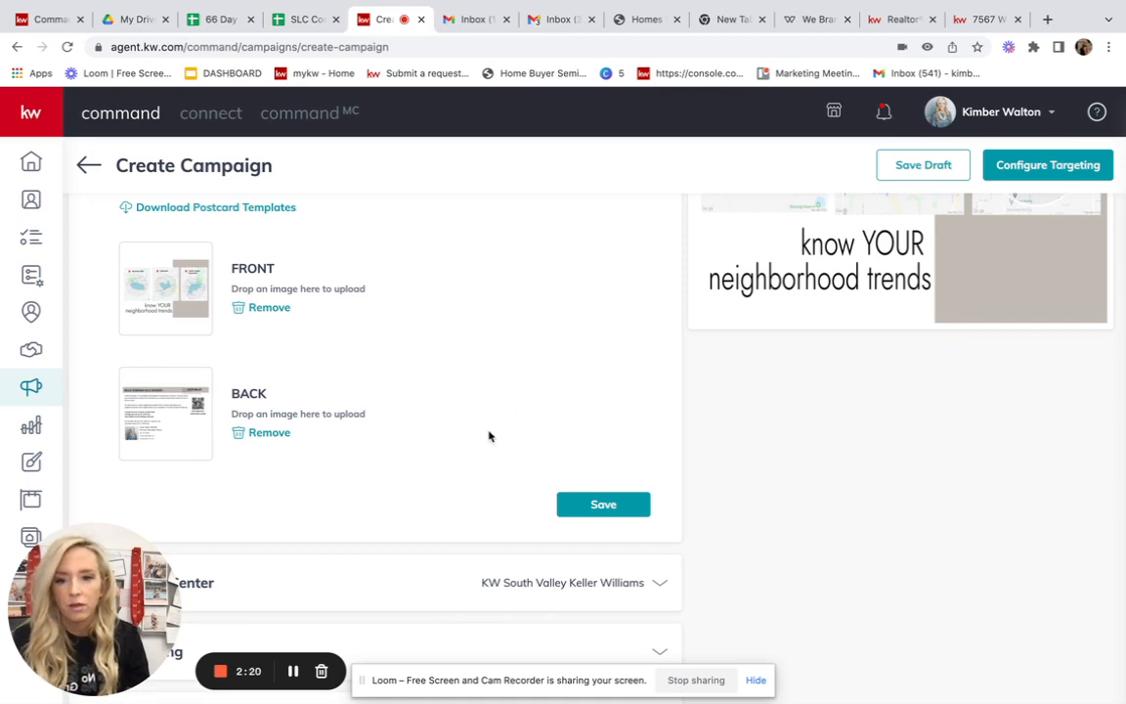
click(602, 505)
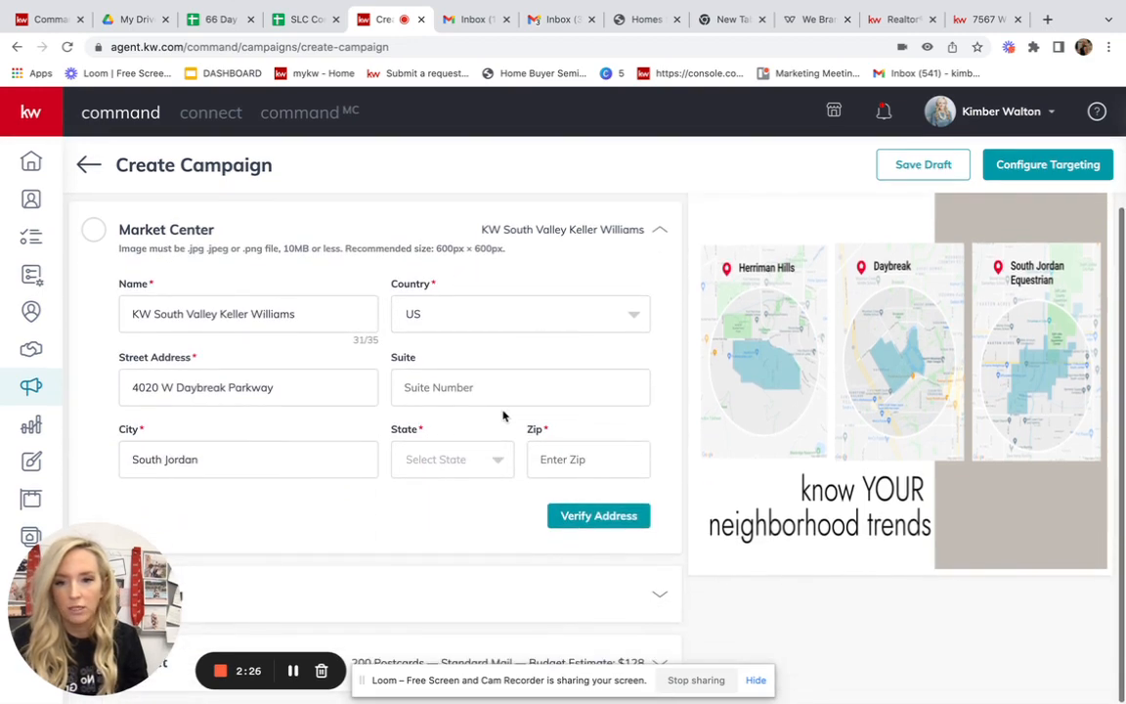
Set the market center address state to UT, zip 84009, then verify and confirm it
click(452, 459)
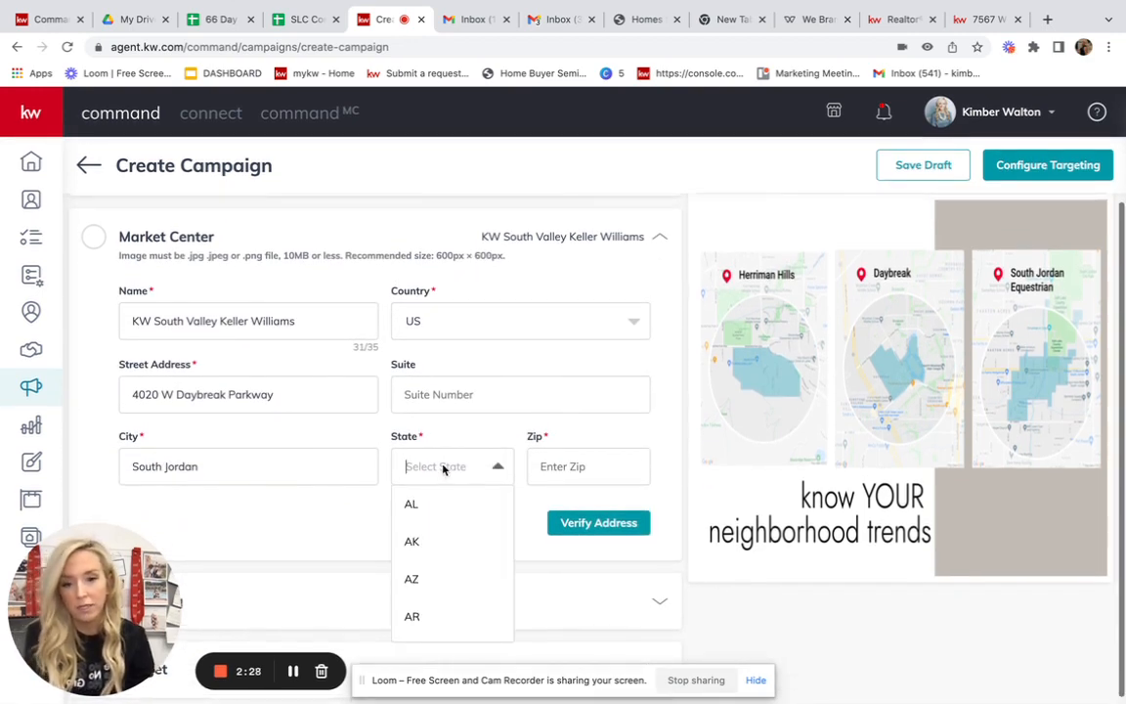
text(ut)
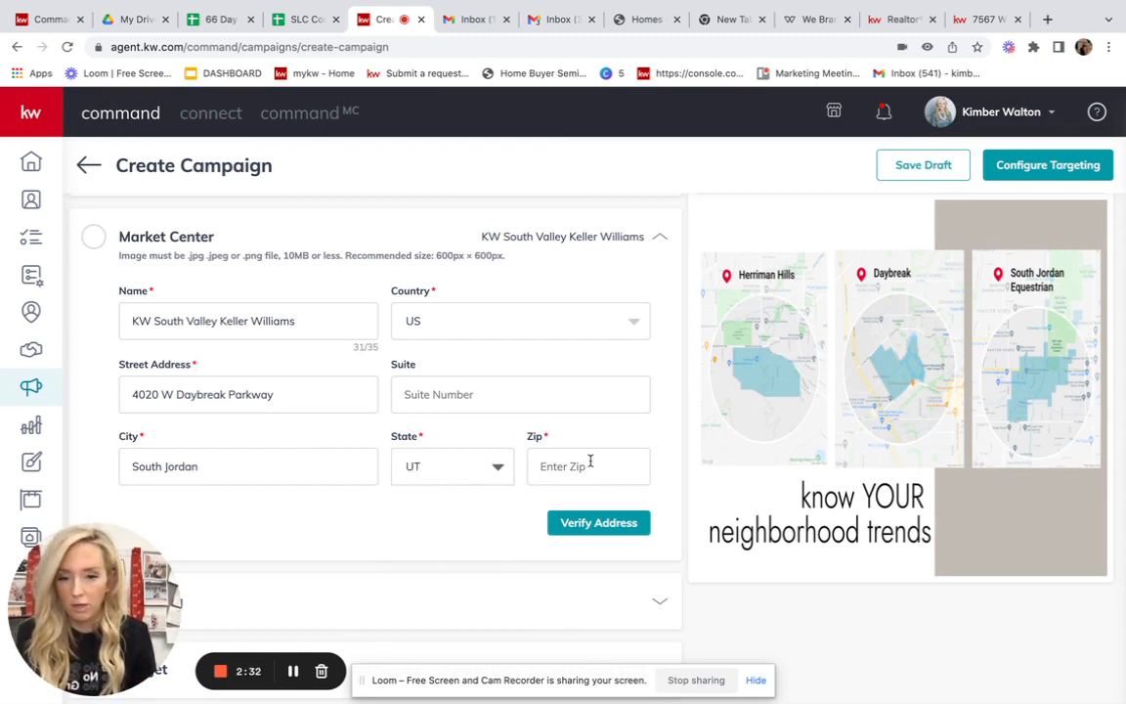
text(84009)
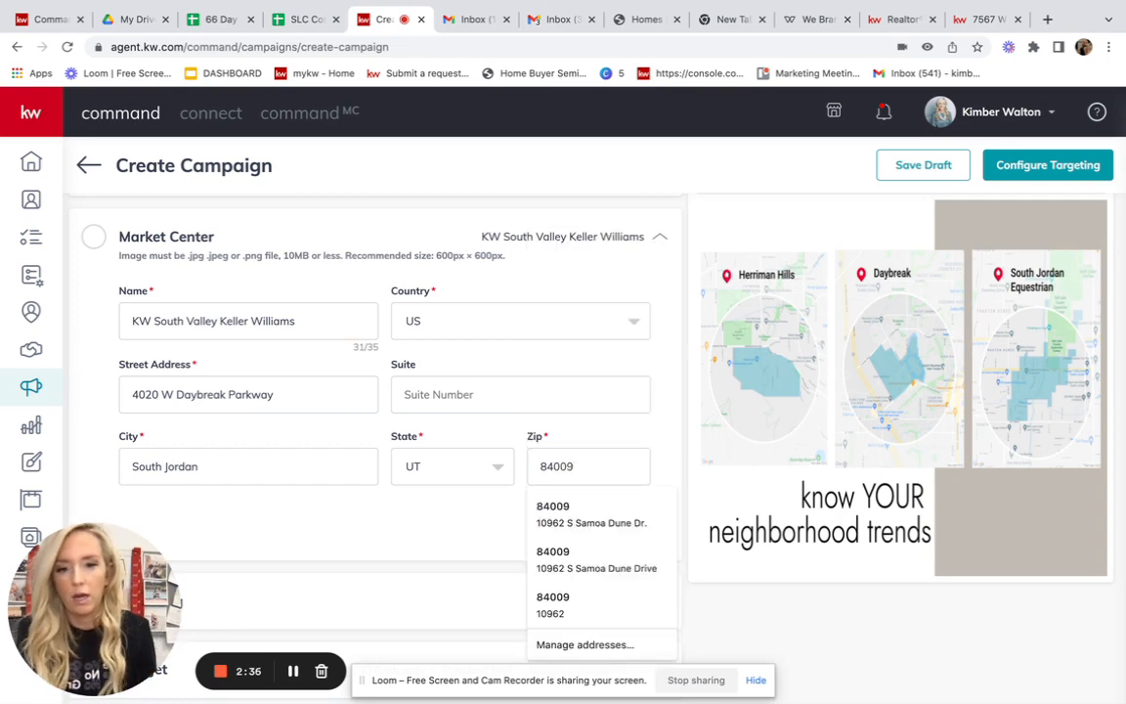
click(590, 516)
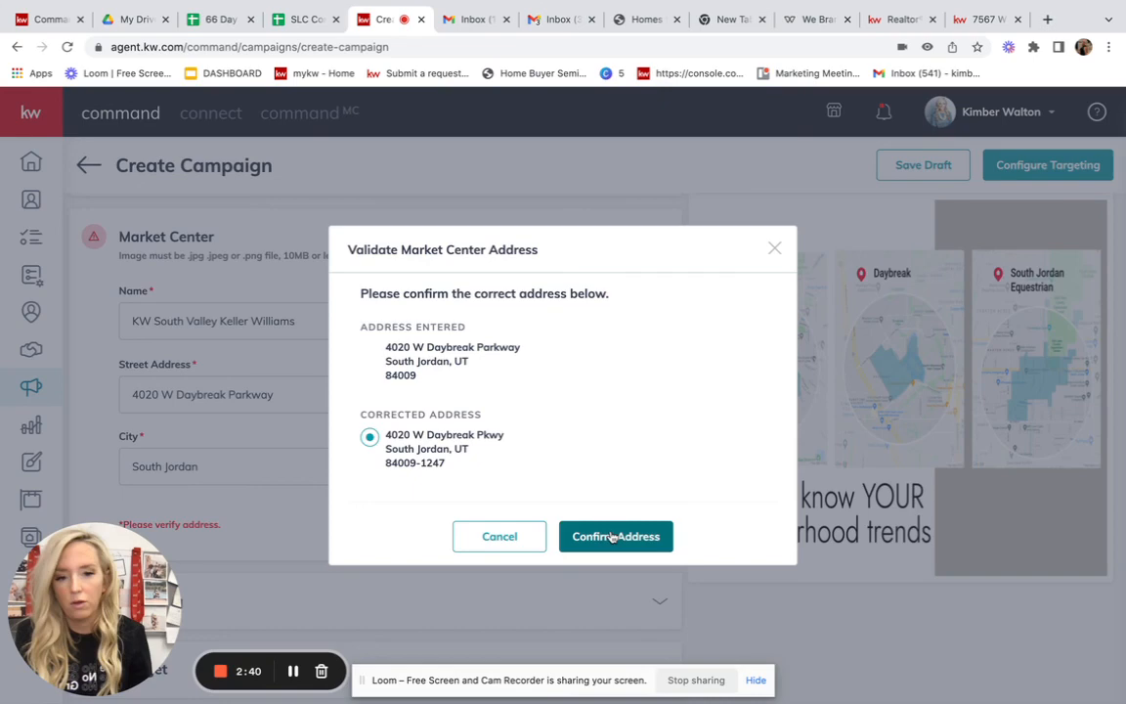
click(616, 536)
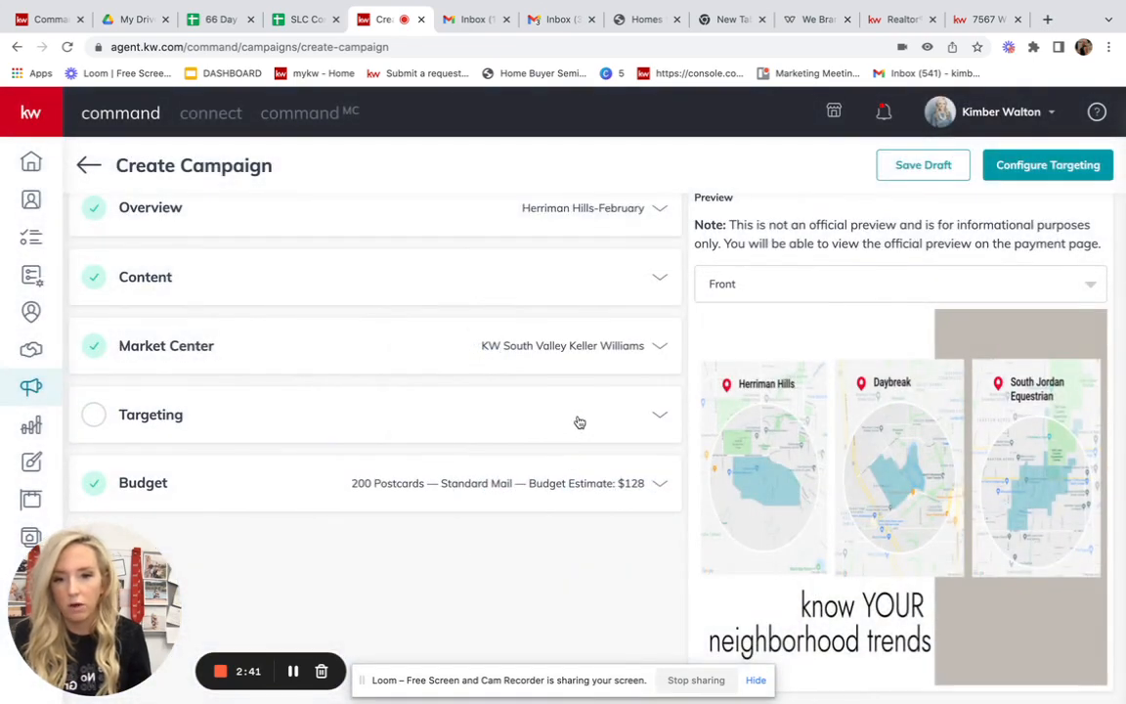
click(578, 414)
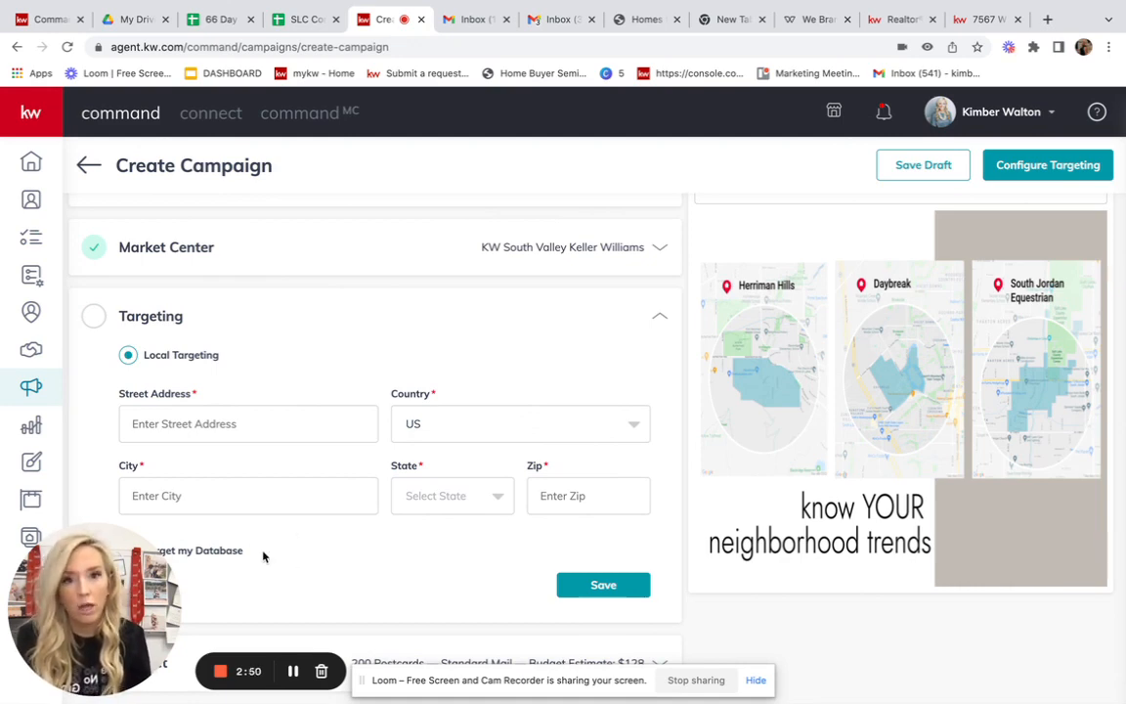
mouse_move(215, 371)
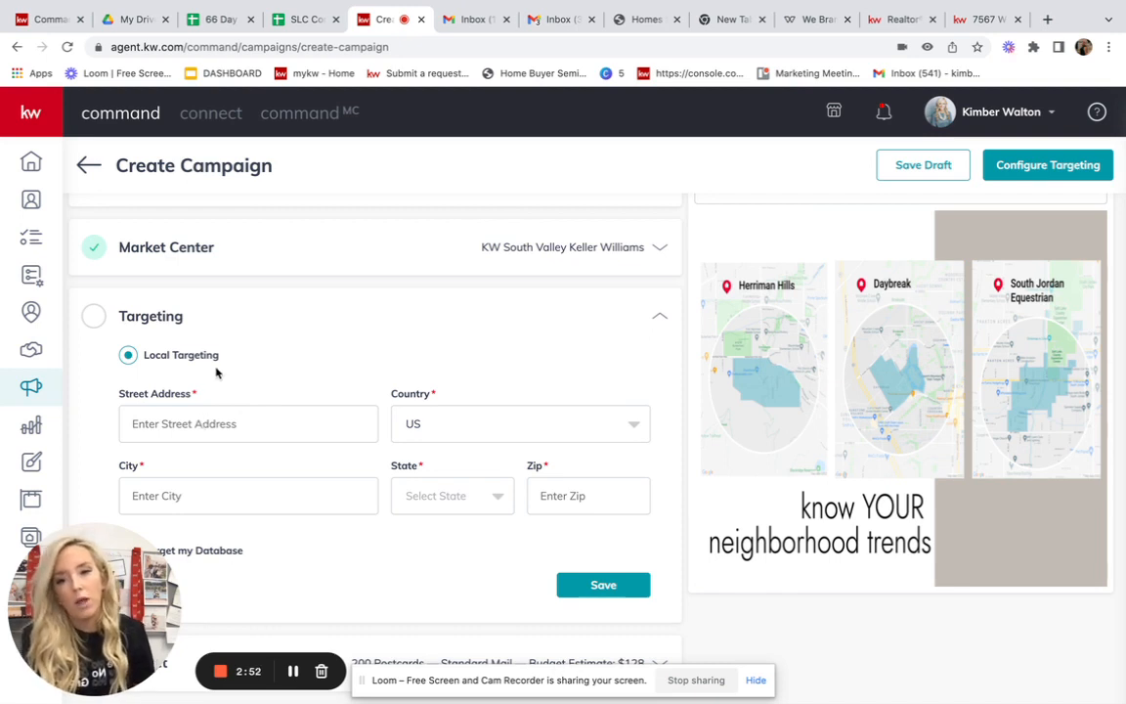
mouse_move(211, 372)
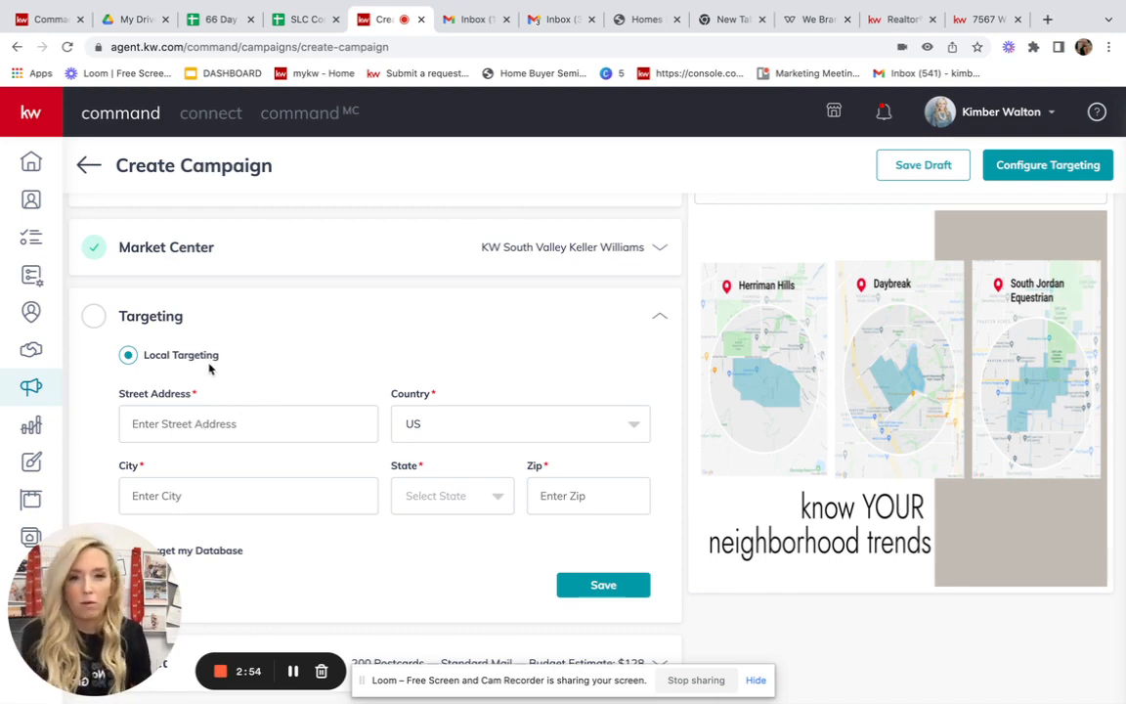
mouse_move(429, 223)
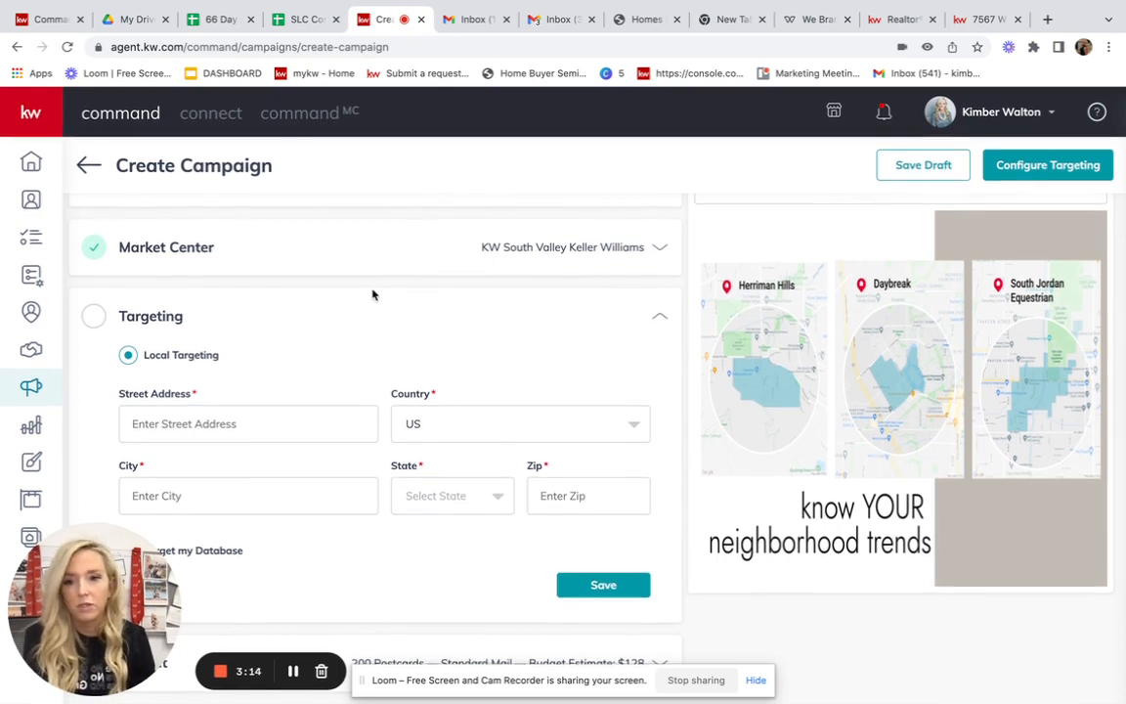
mouse_move(987, 20)
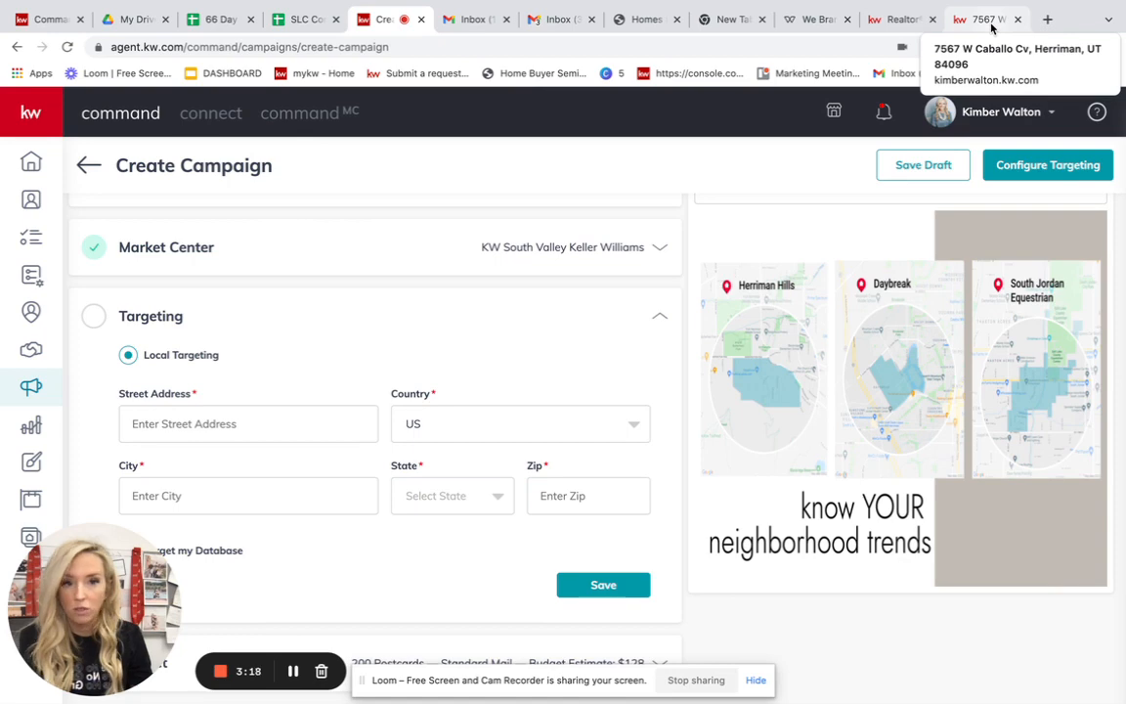
mouse_move(285, 388)
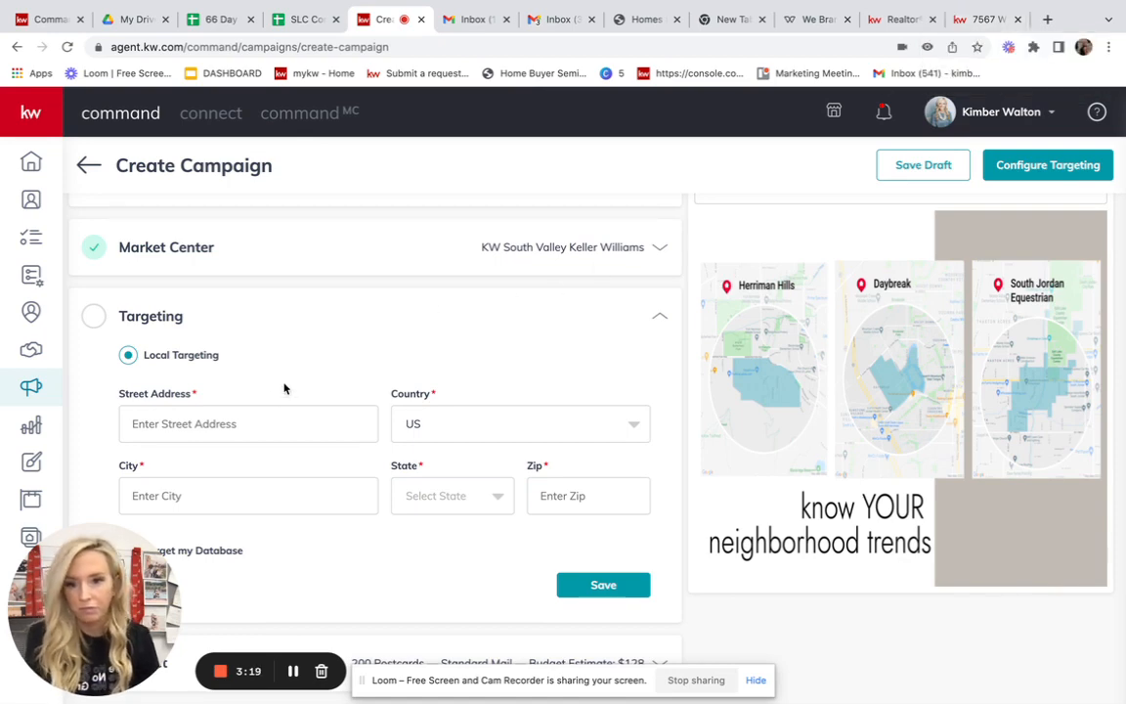
text(7567 w)
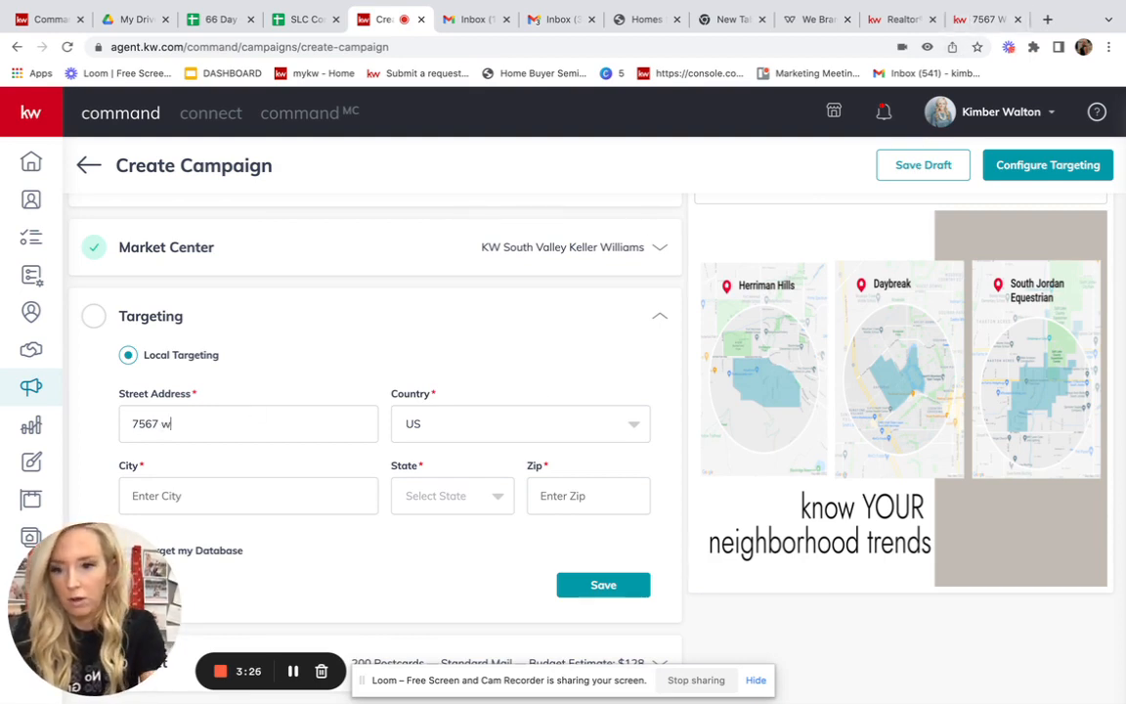
key(Backspace)
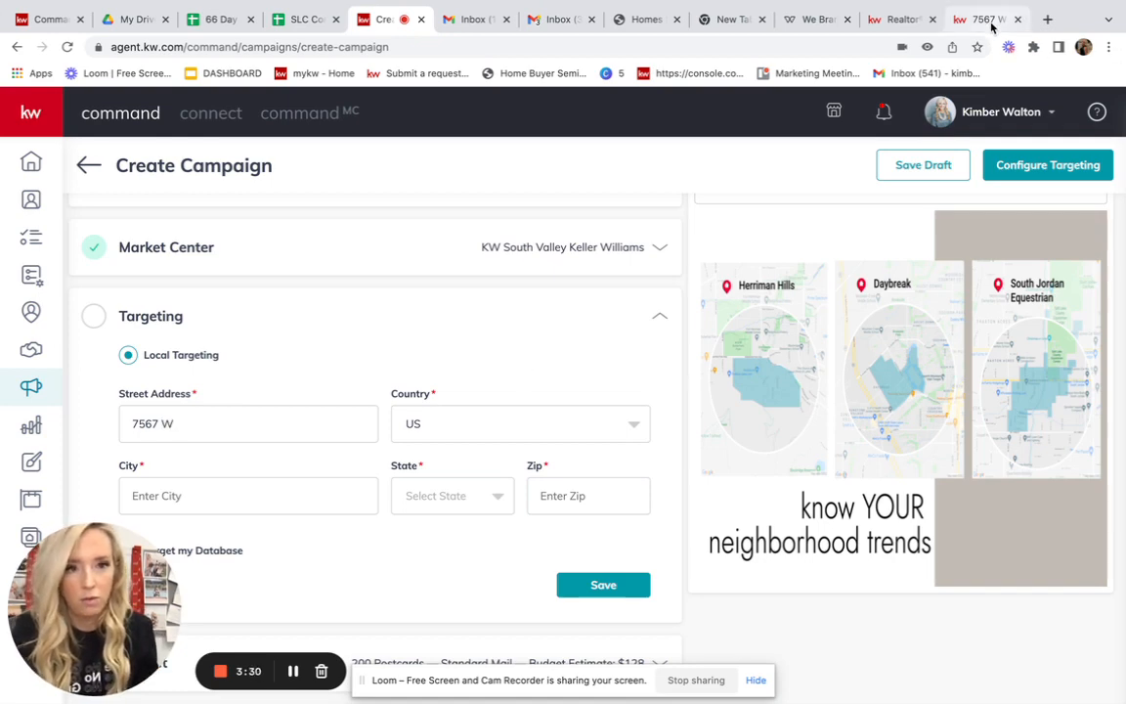
click(971, 20)
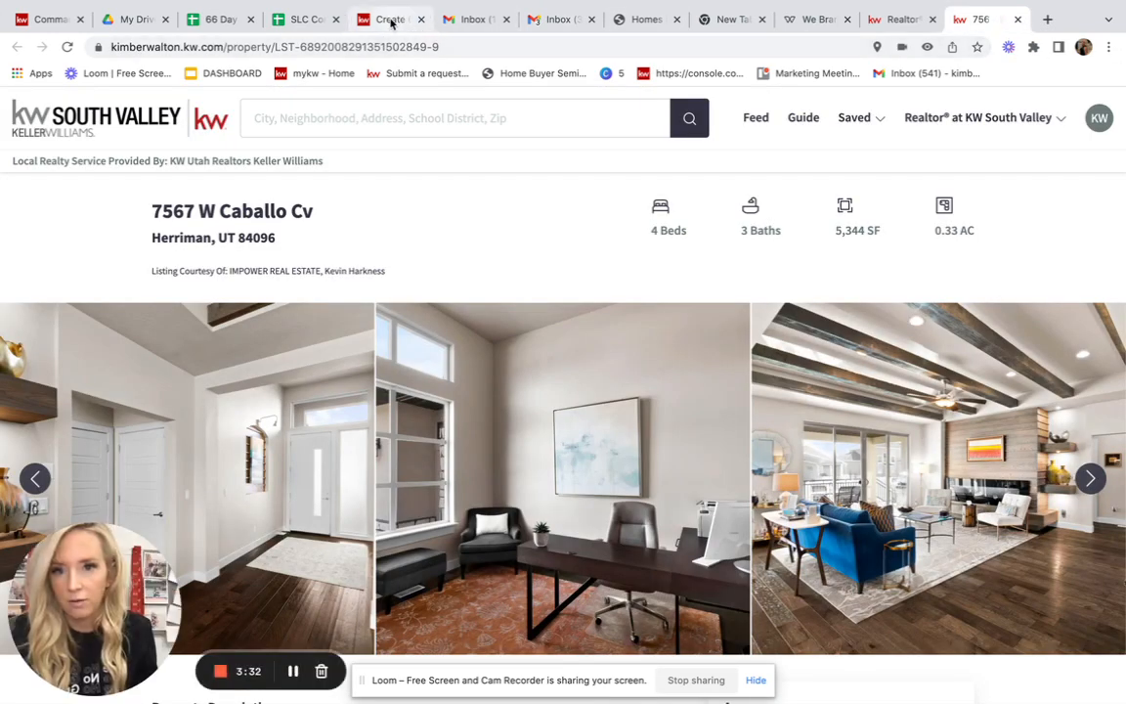
click(389, 20)
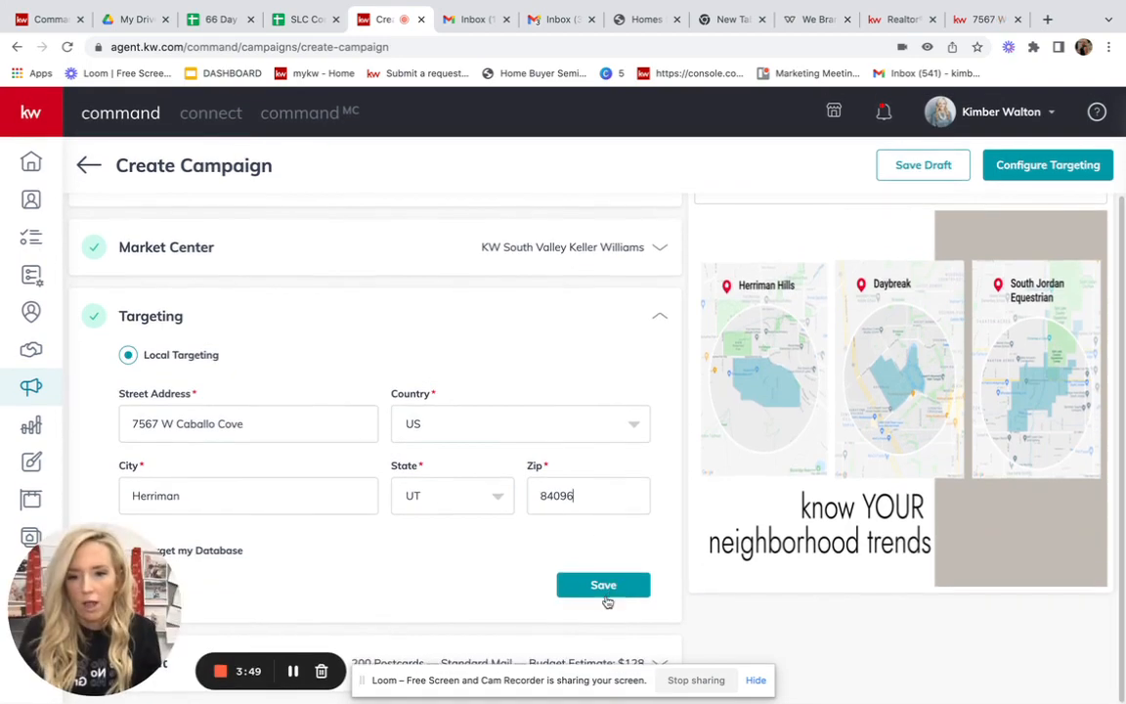
click(602, 585)
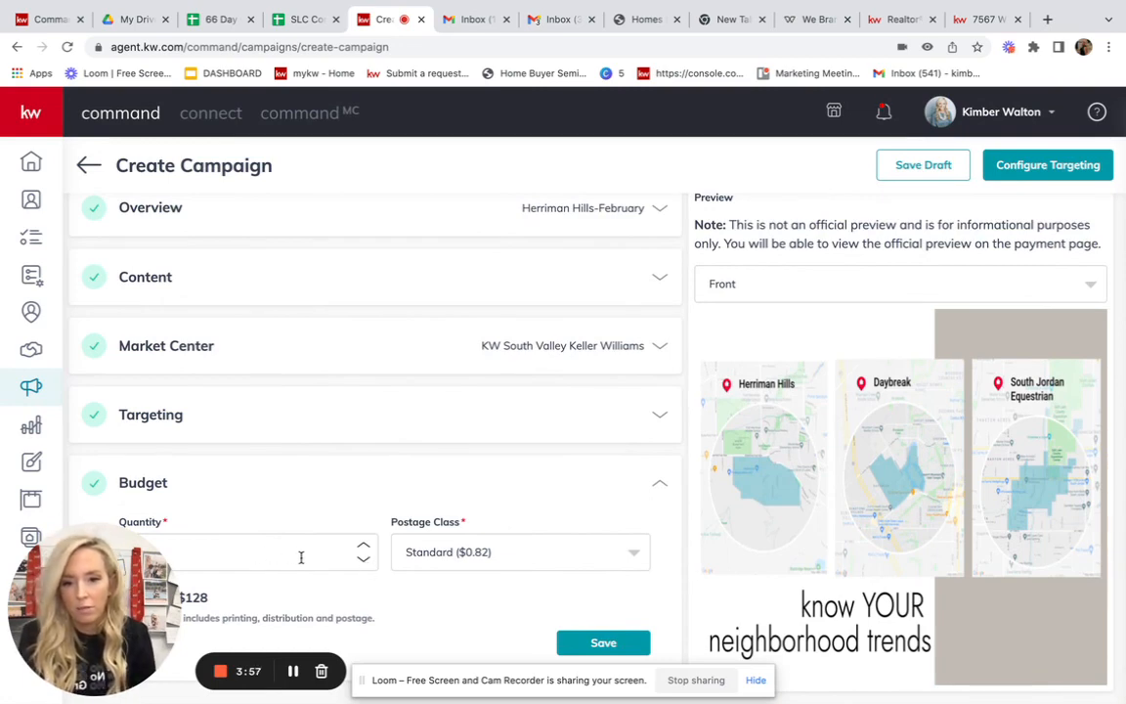
mouse_move(504, 571)
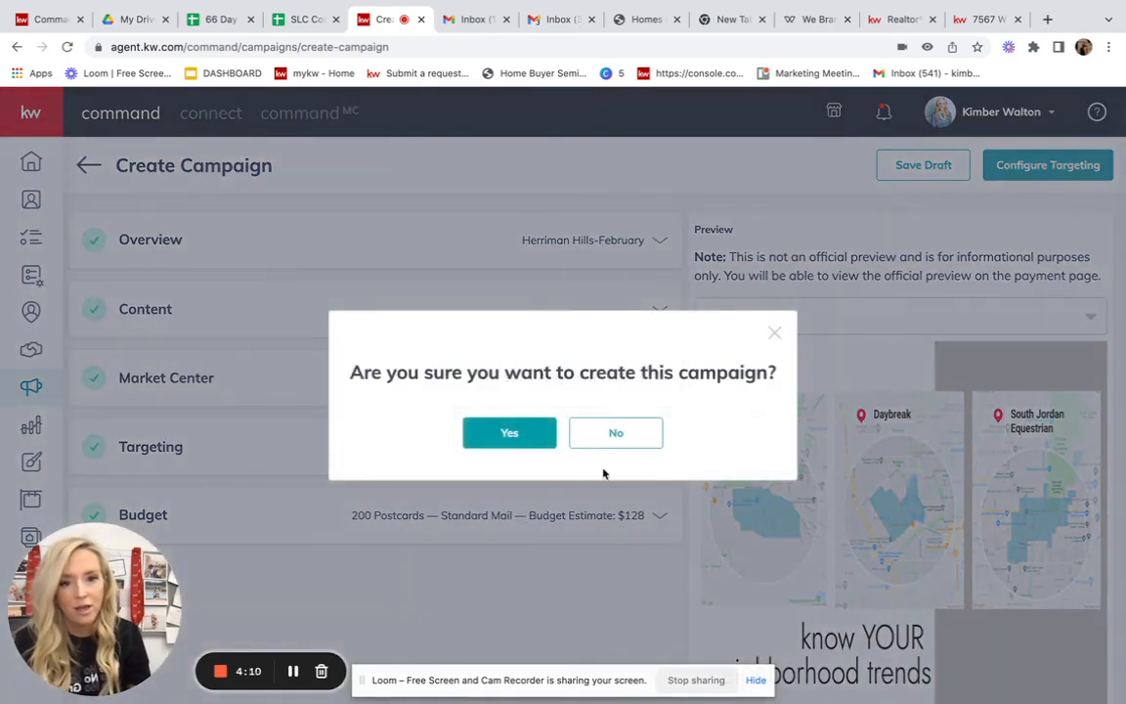
Confirm creating the campaign with the 200-postcard standard-mail budget
click(508, 433)
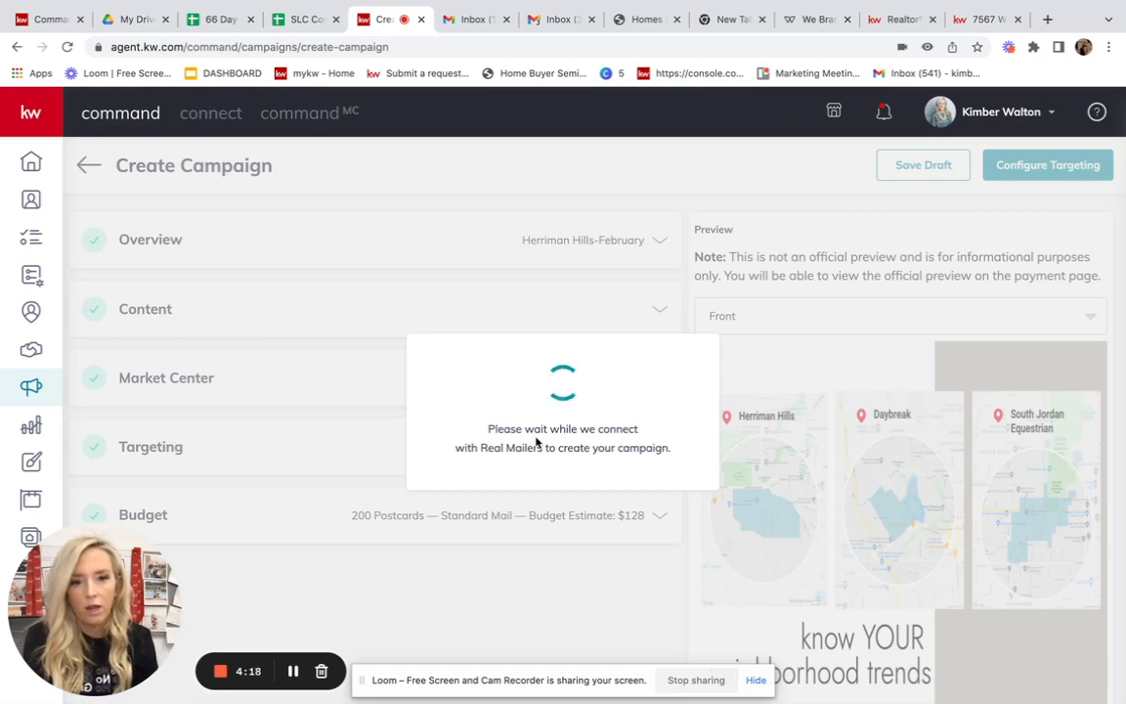
click(1048, 164)
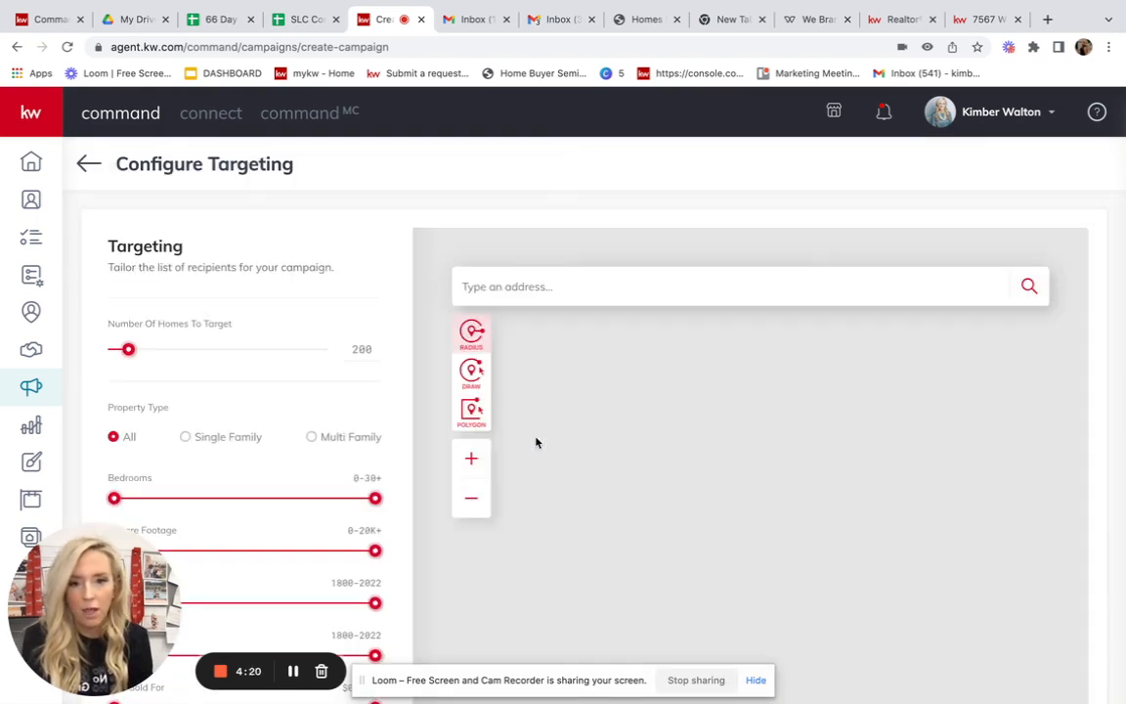
text(7567 W Caballo Cove, Herriman, UT 84096, USA)
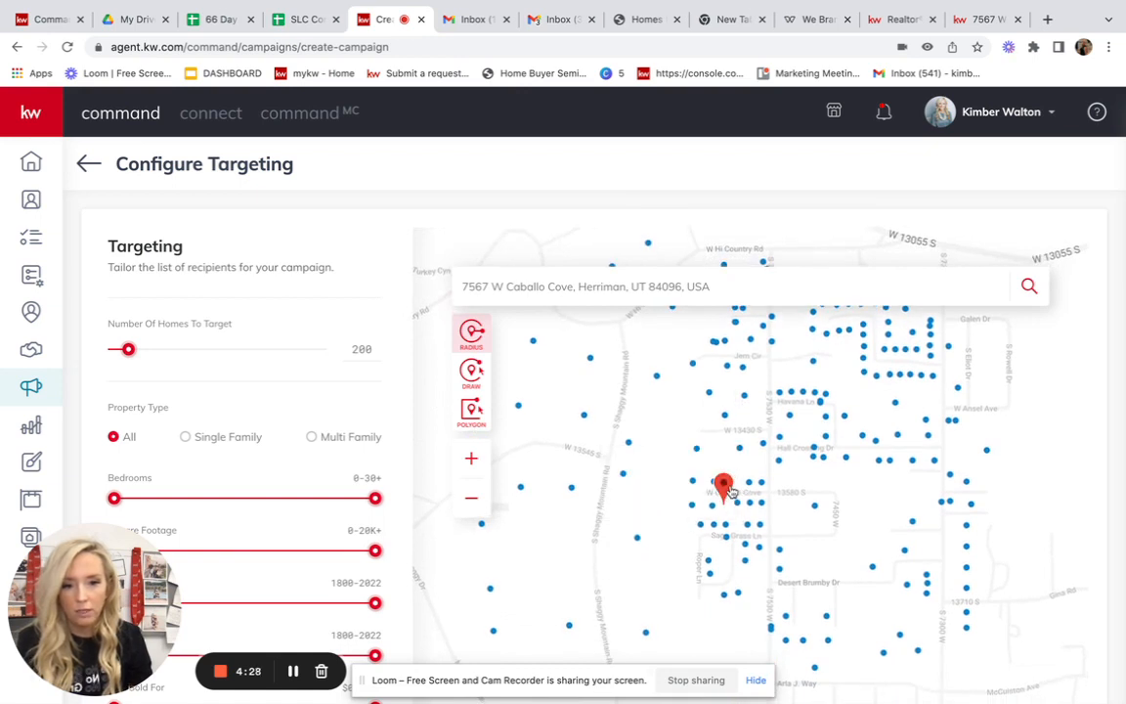
mouse_move(806, 379)
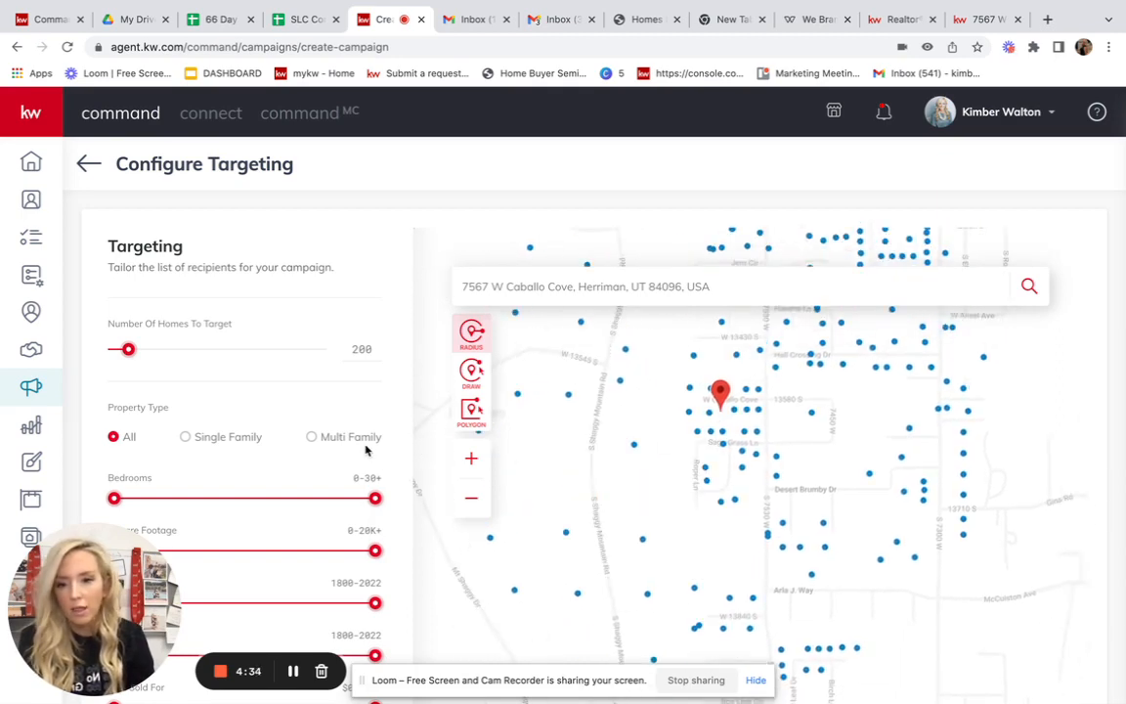
scroll(down, 3)
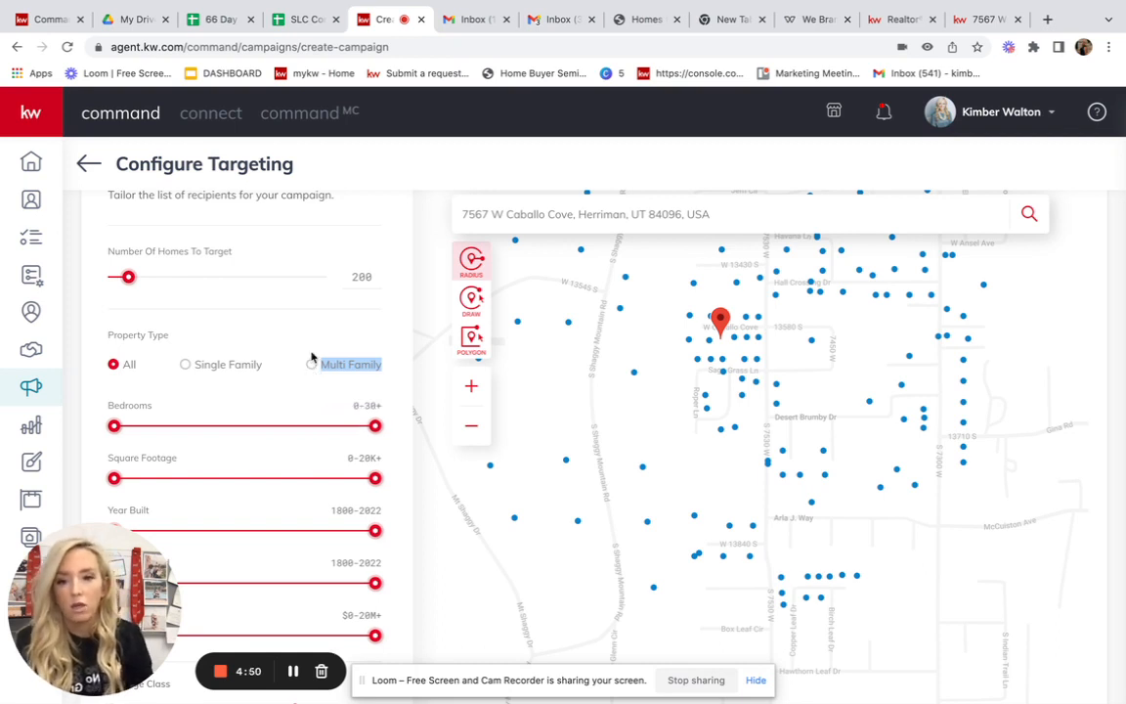
click(185, 364)
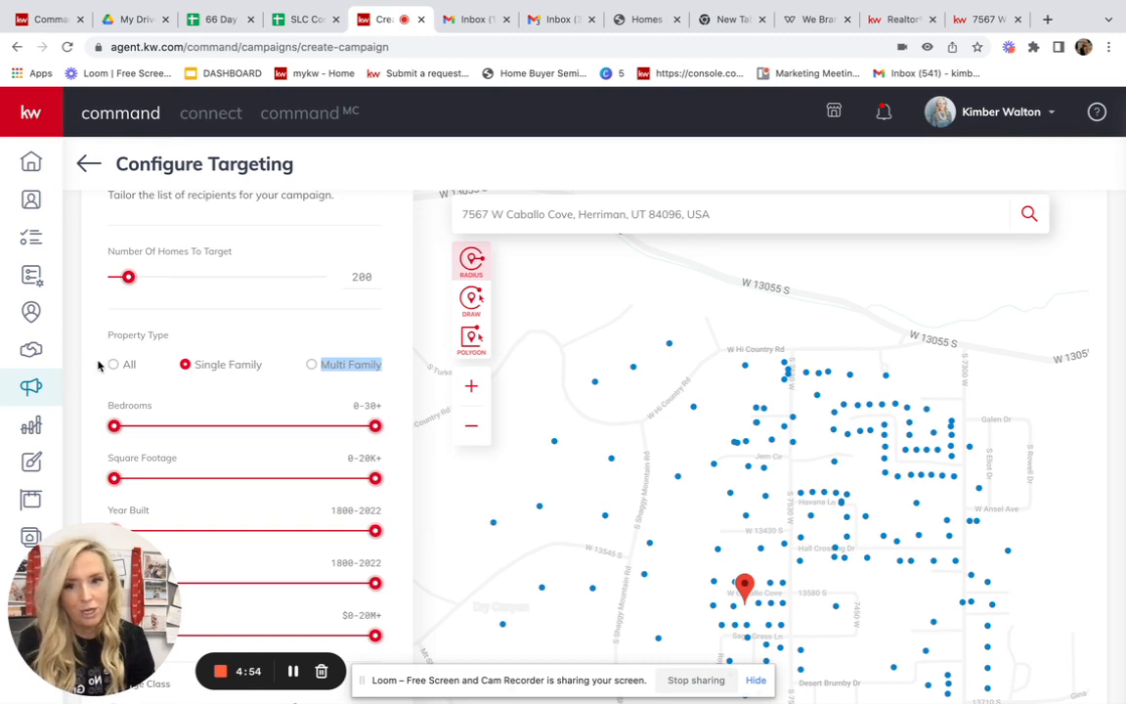
click(113, 363)
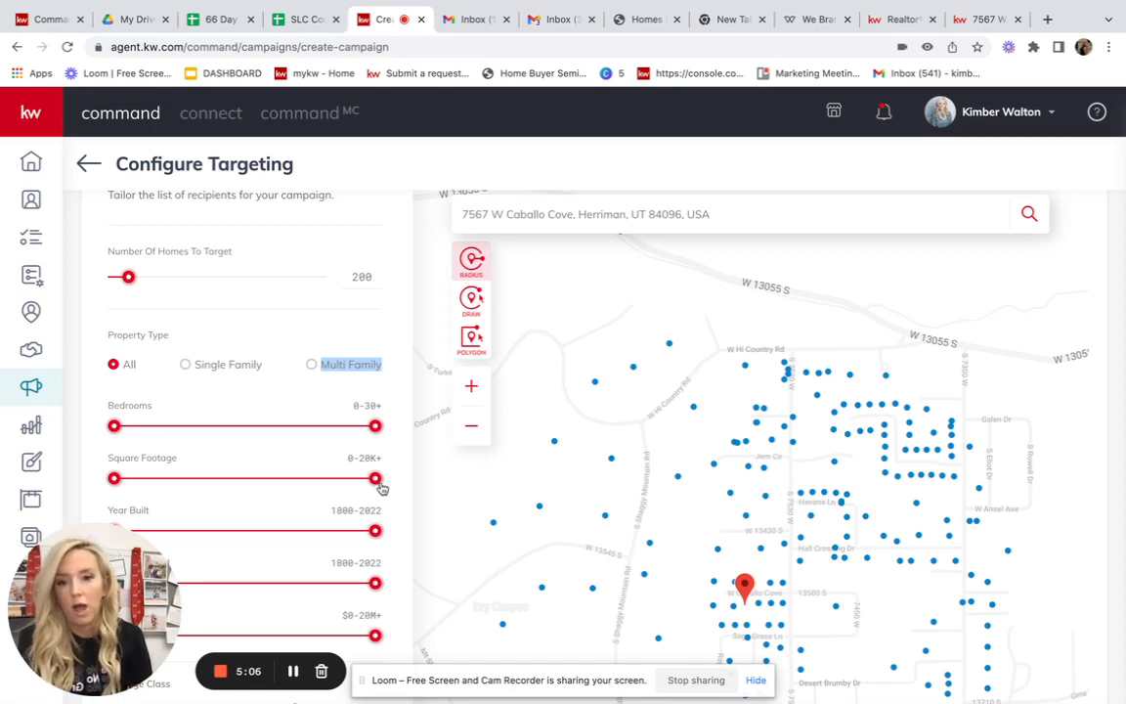
Keep the full 0–20K+ square footage range and have a copy sent to the company address
drag(375, 477, 227, 477)
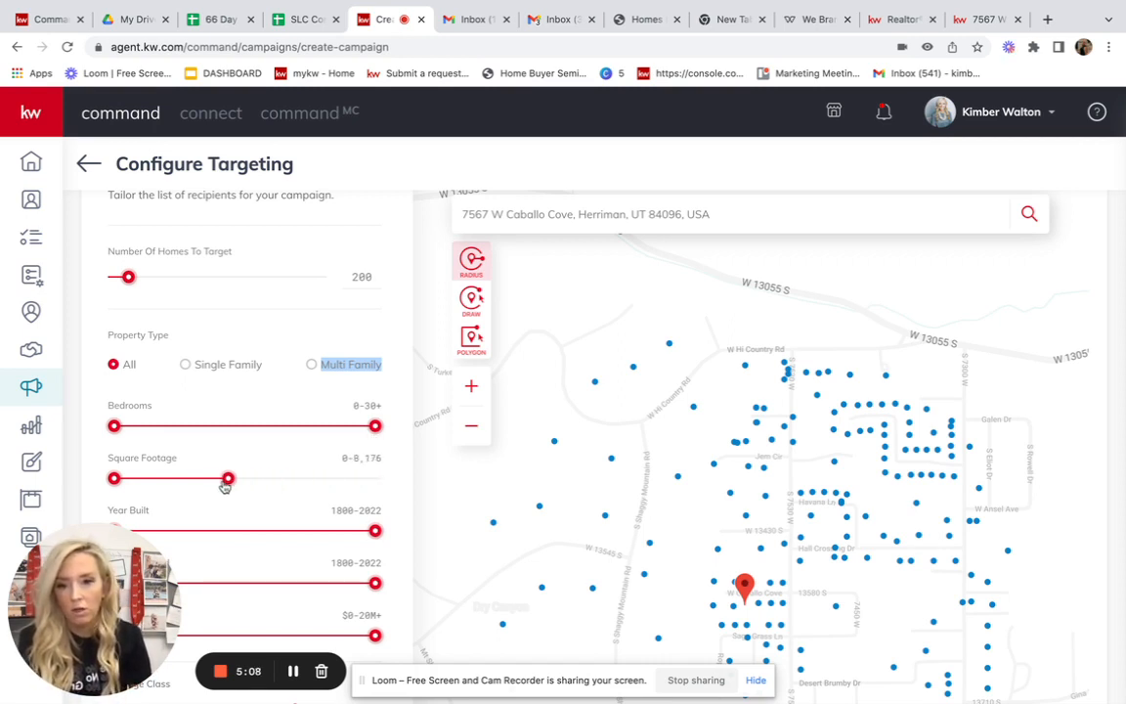
drag(226, 477, 179, 477)
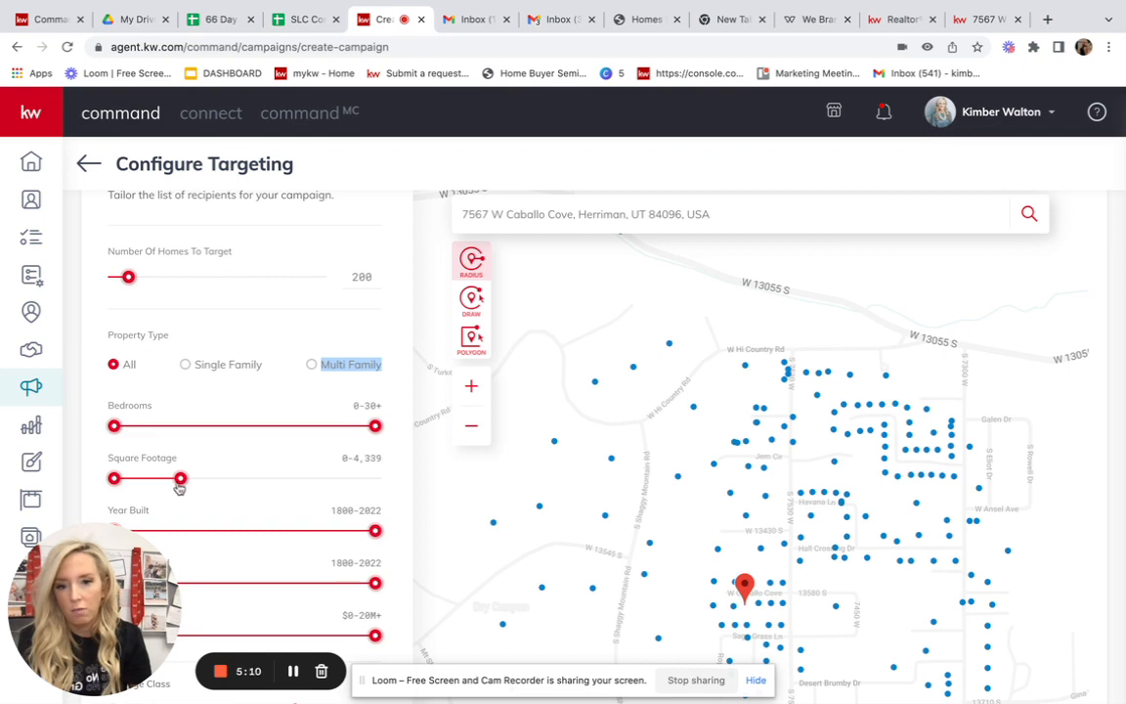
drag(180, 477, 174, 477)
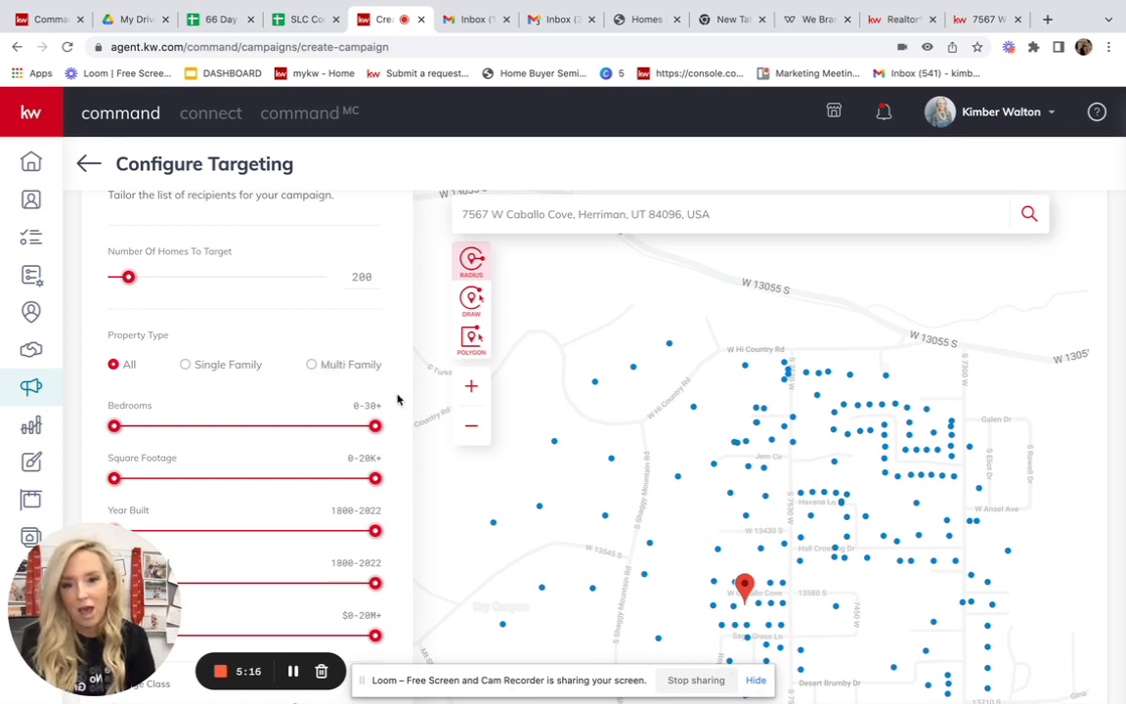
scroll(down, 3)
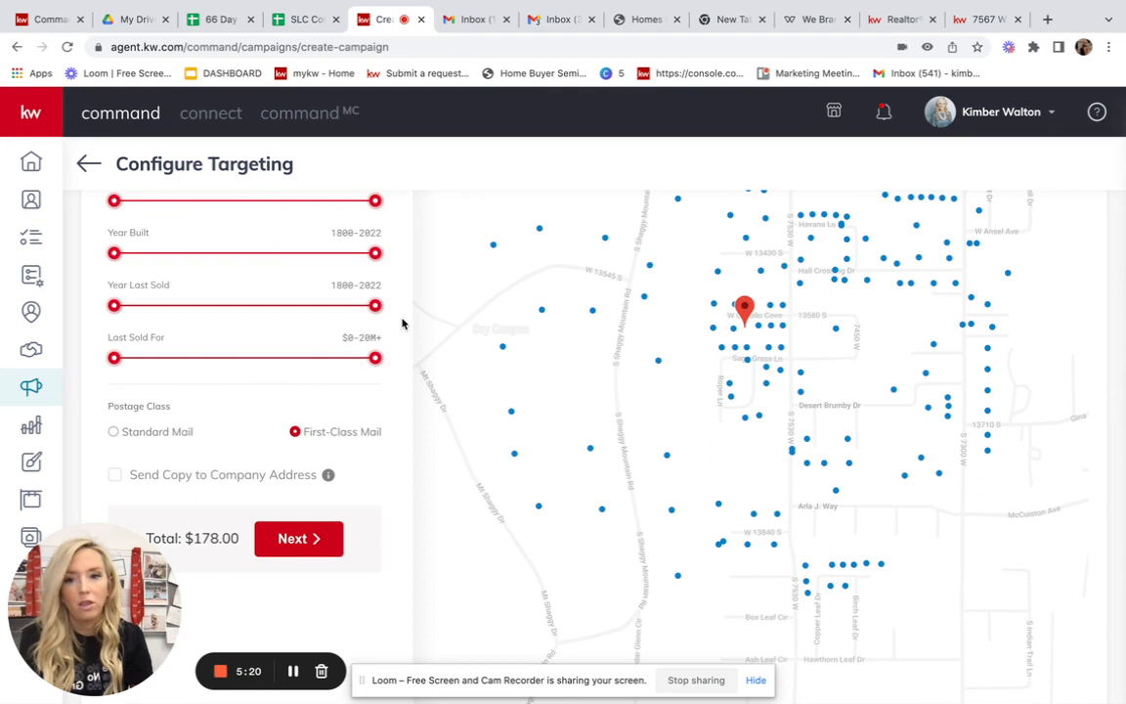
mouse_move(398, 307)
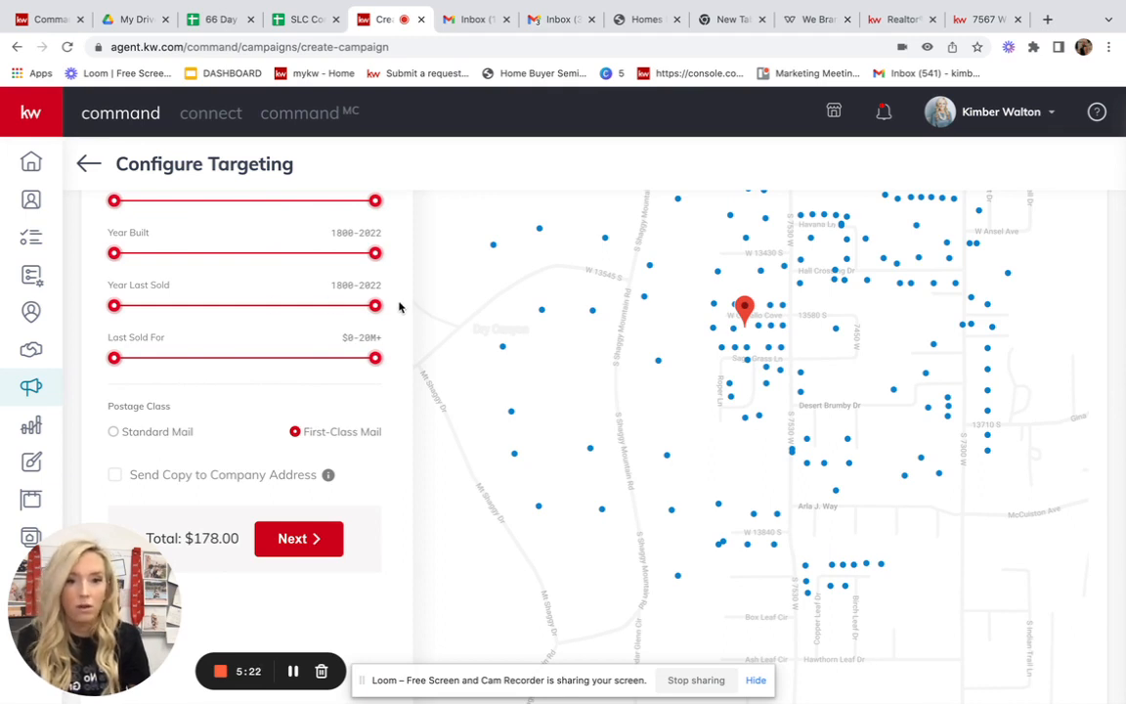
mouse_move(297, 464)
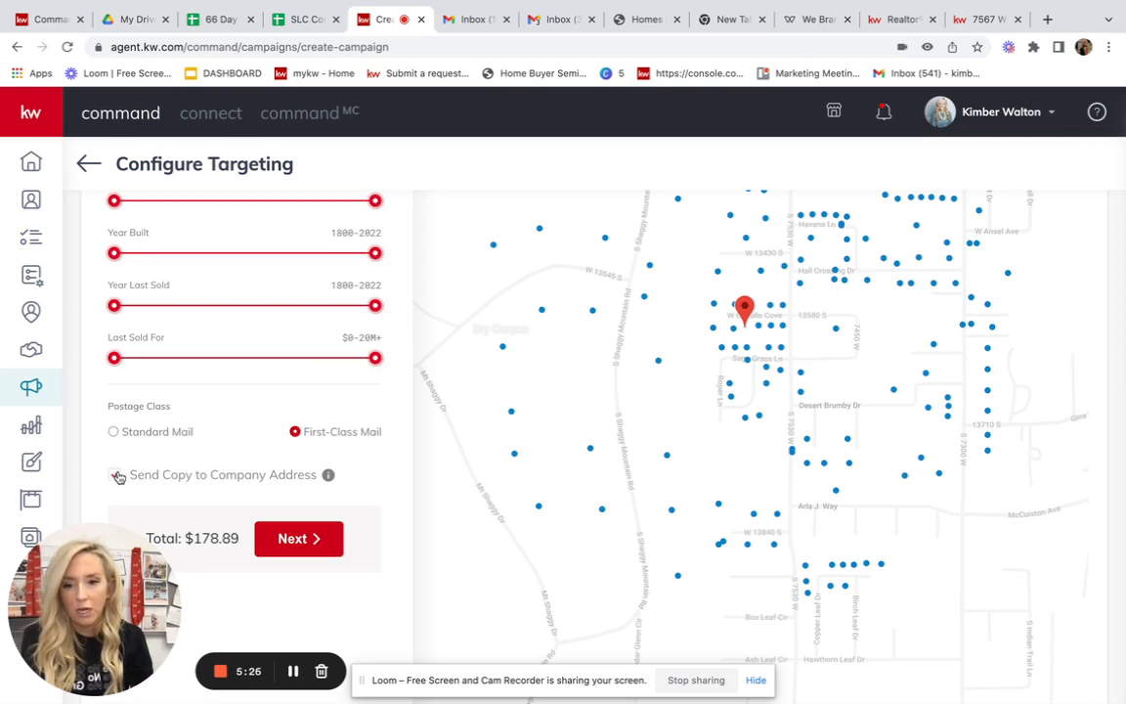
click(116, 476)
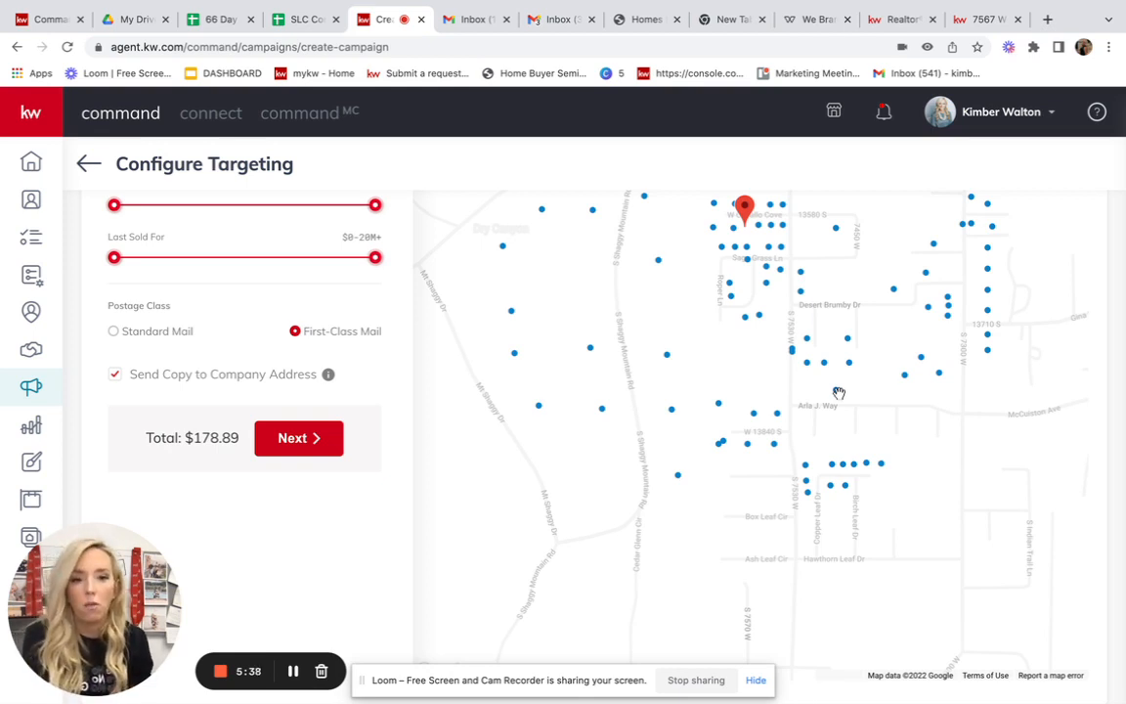
scroll(down, 3)
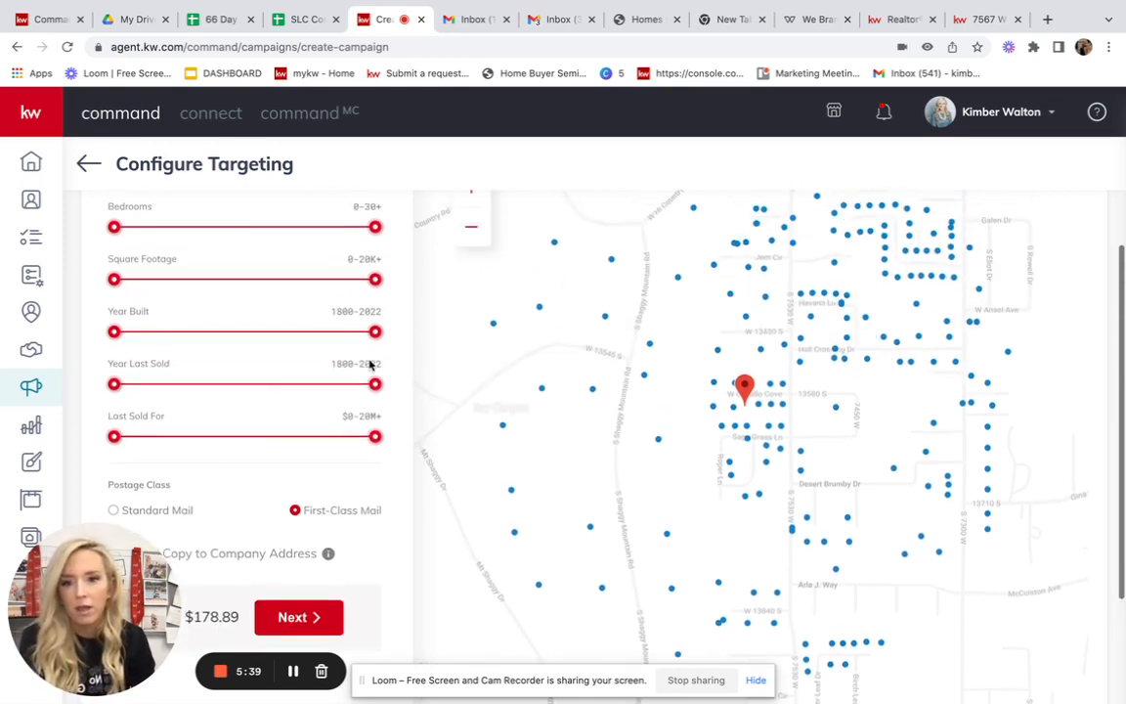
Proceed to Preview & Payment and review the front/back previews and $178.89 order summary down to the payment form
click(297, 618)
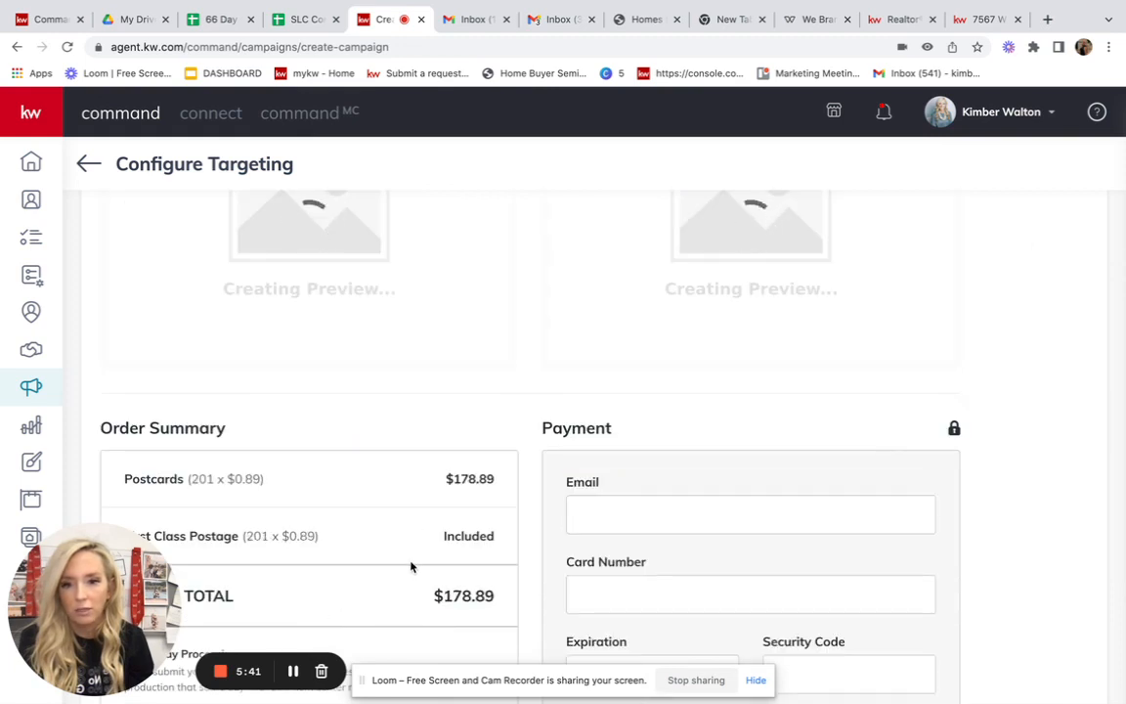
scroll(down, 3)
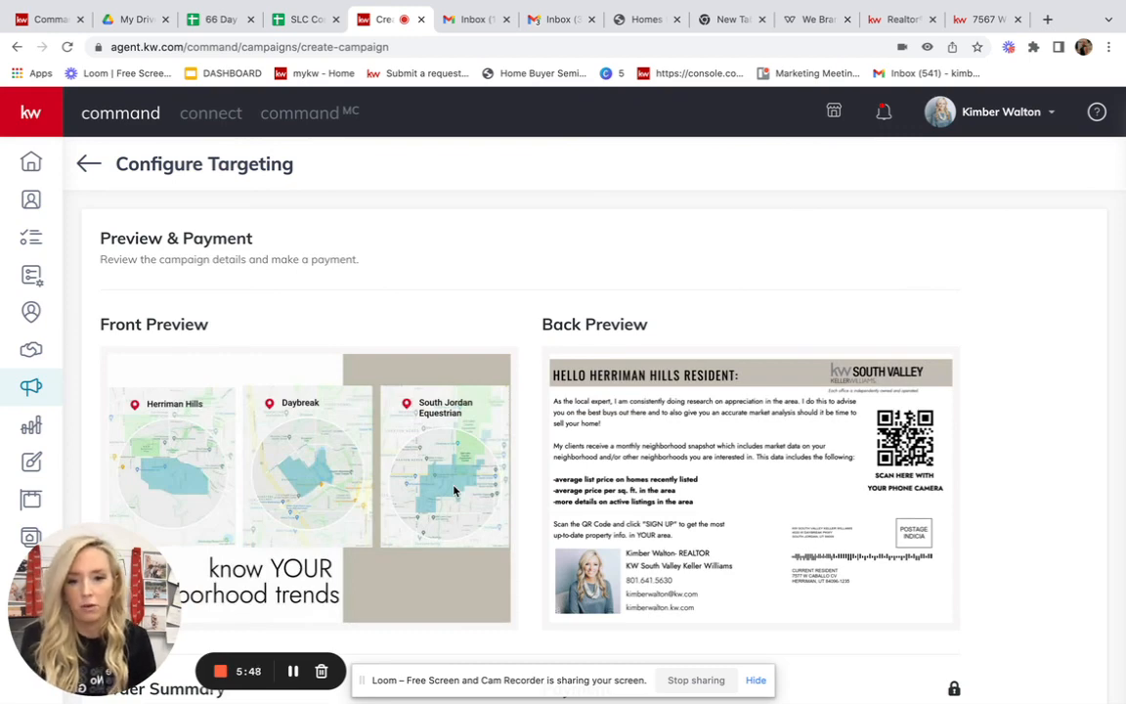
mouse_move(845, 553)
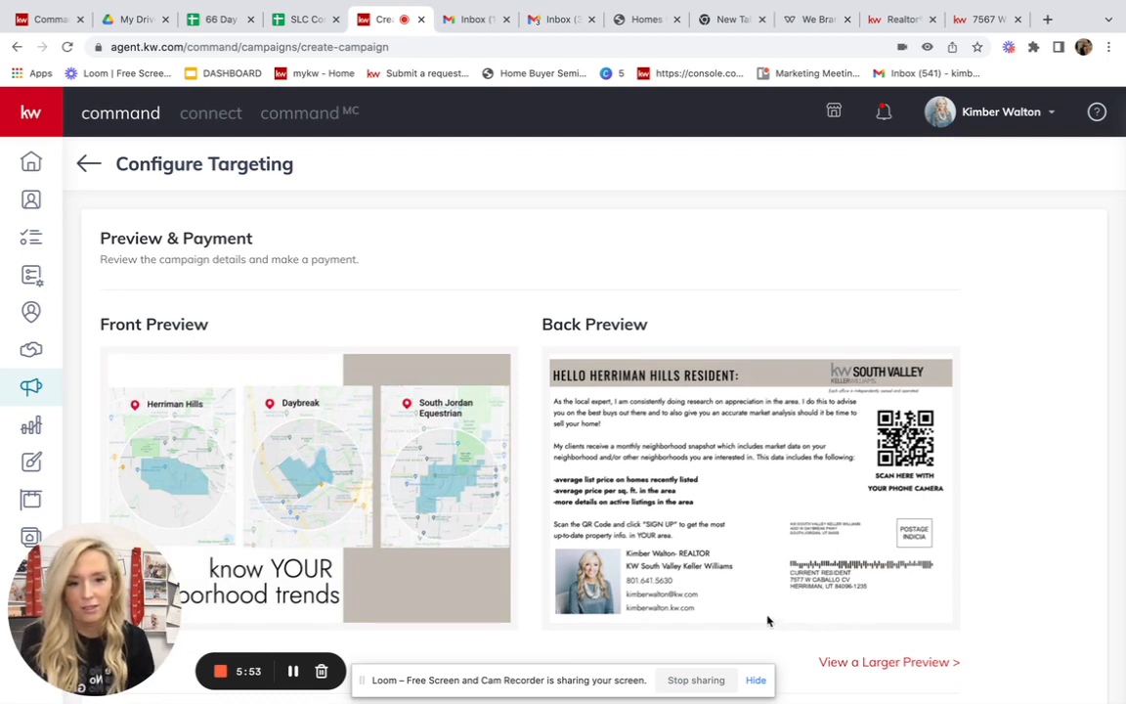
mouse_move(864, 515)
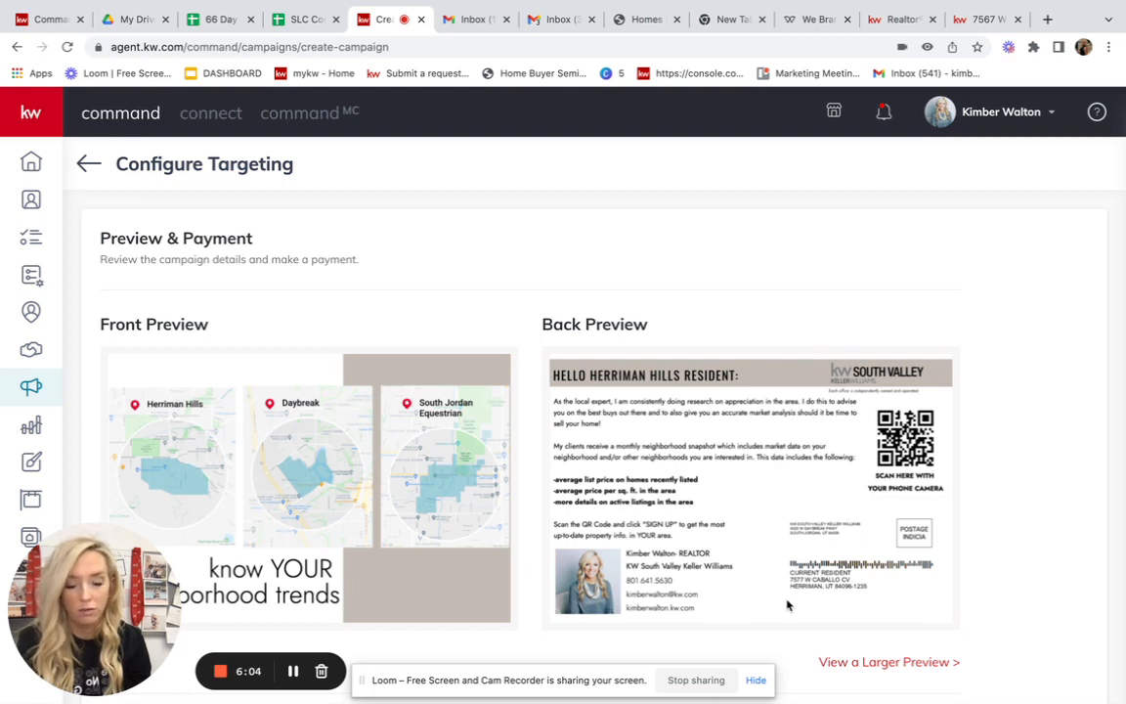
scroll(down, 3)
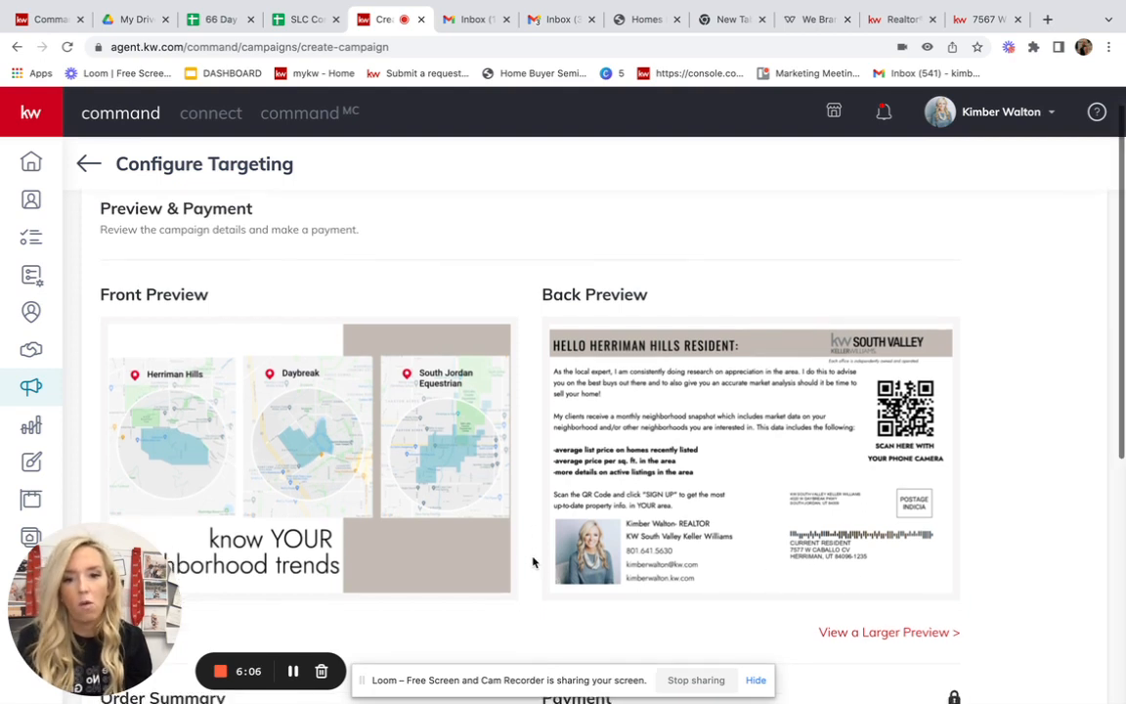
scroll(down, 3)
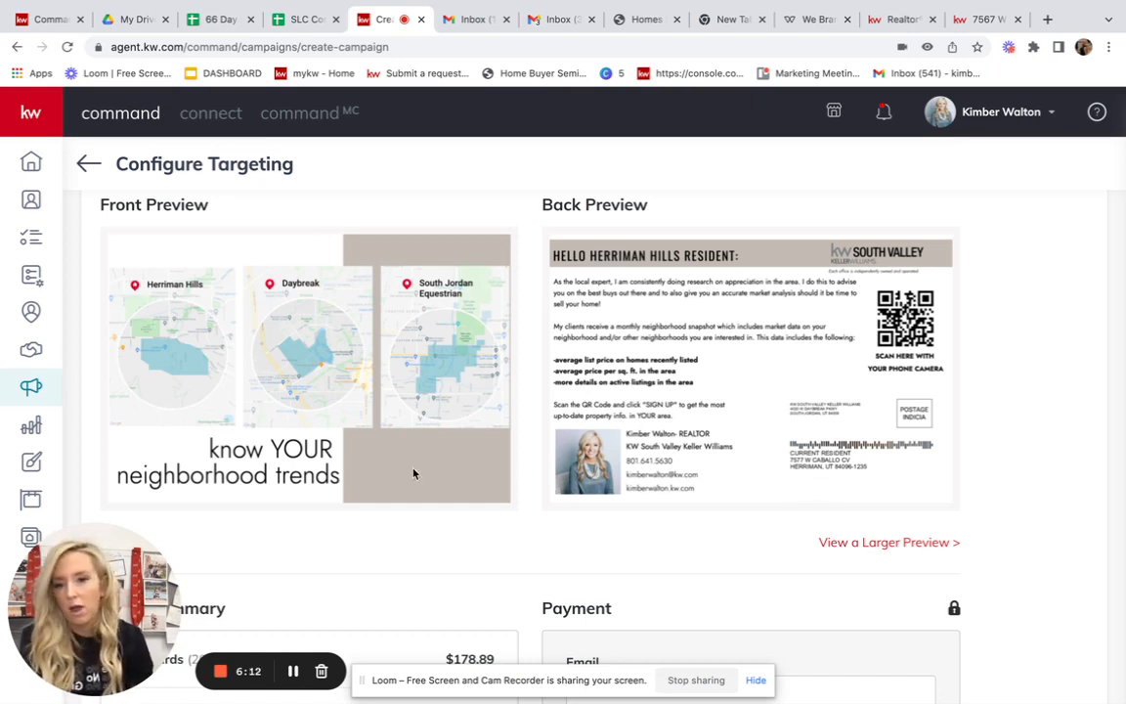
mouse_move(887, 476)
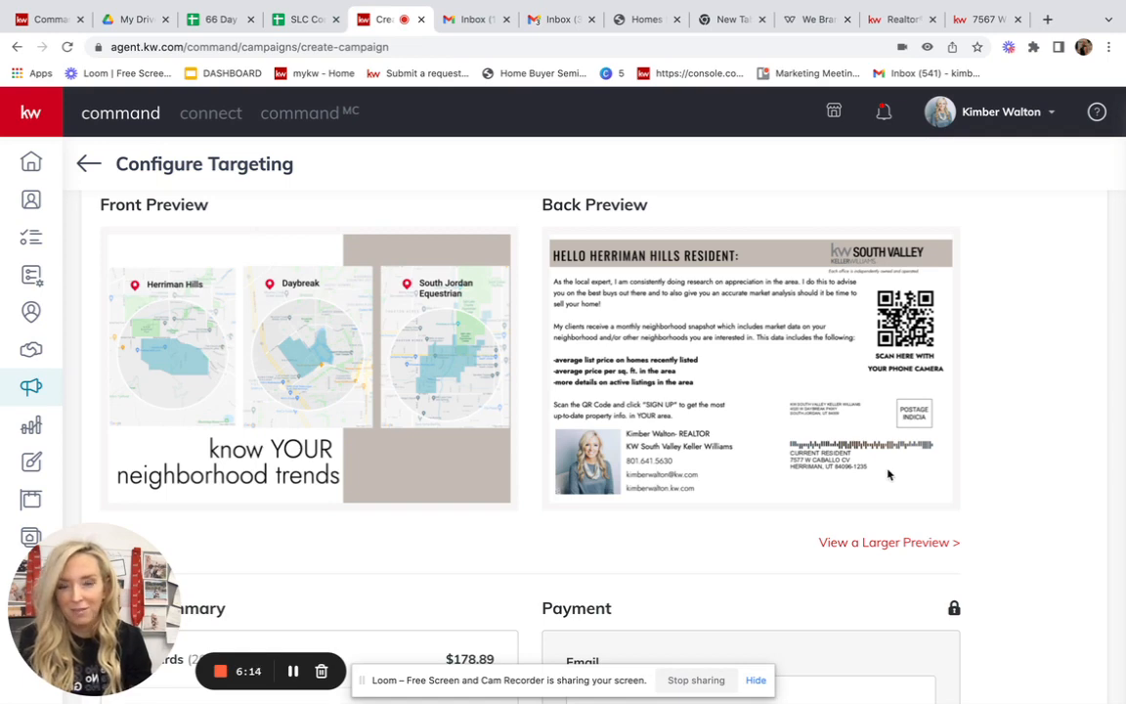
scroll(down, 3)
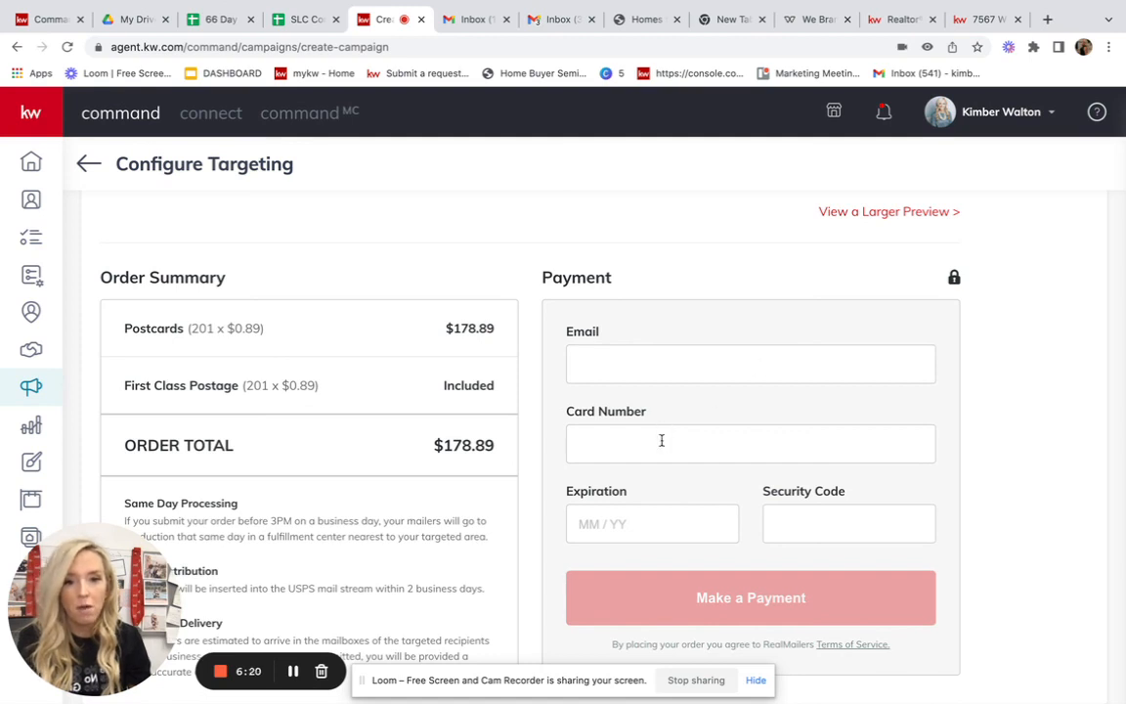
mouse_move(821, 512)
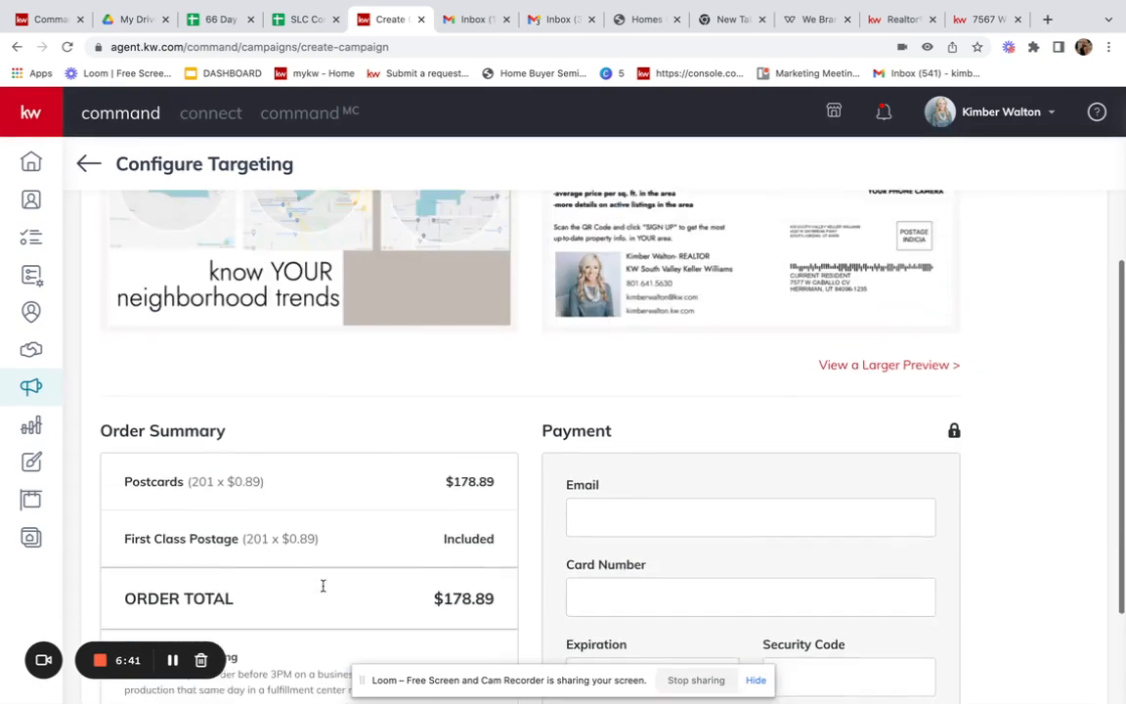
scroll(down, 3)
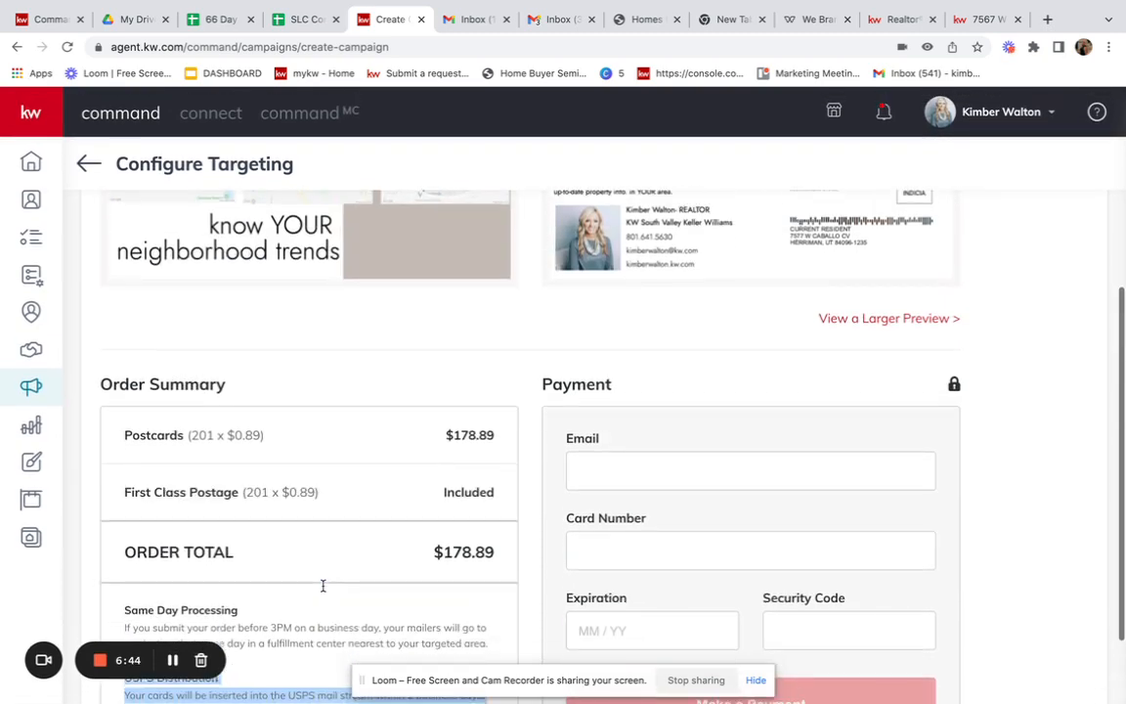
scroll(down, 3)
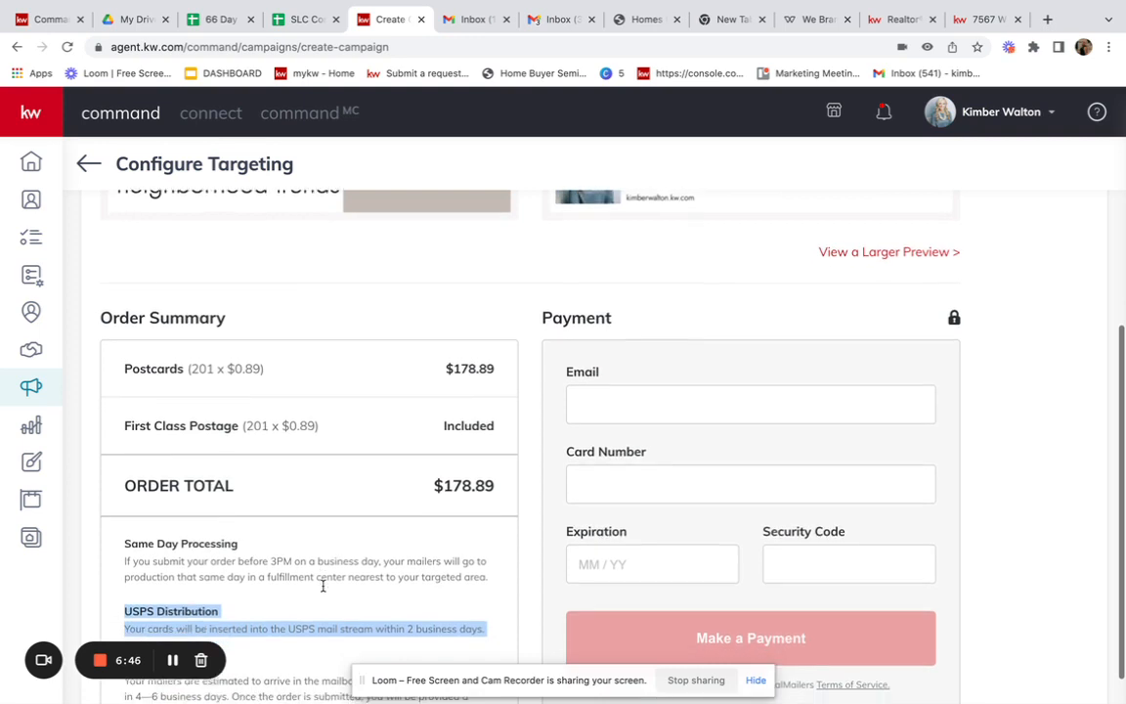
scroll(down, 3)
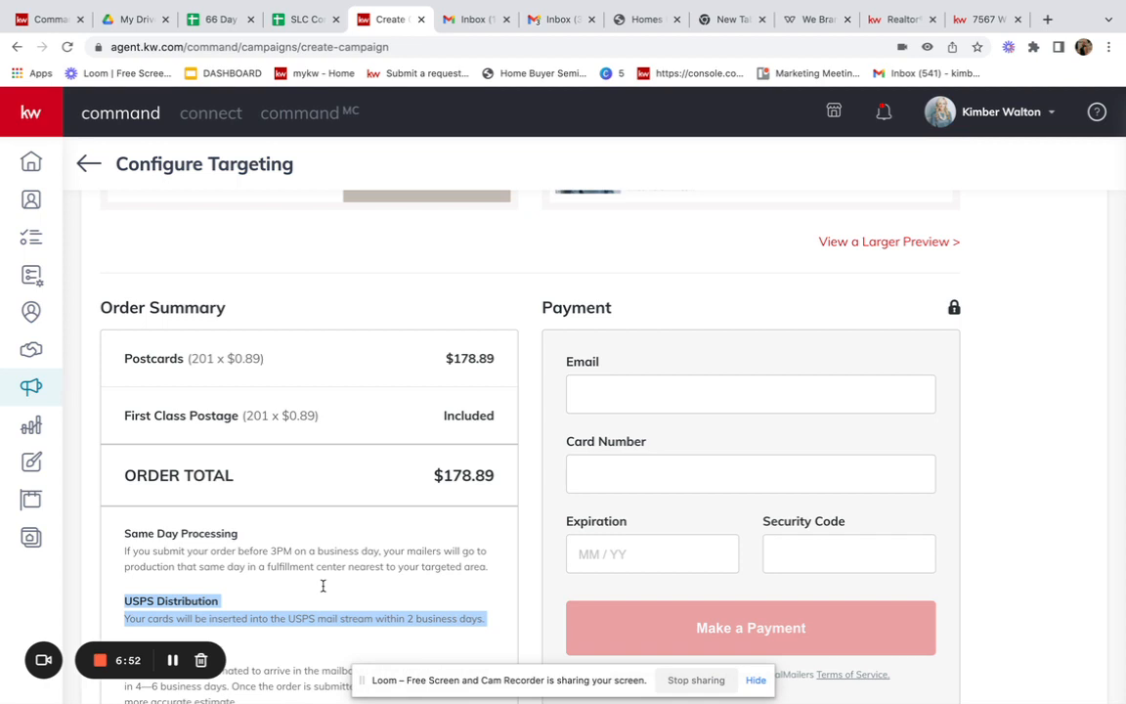
click(43, 661)
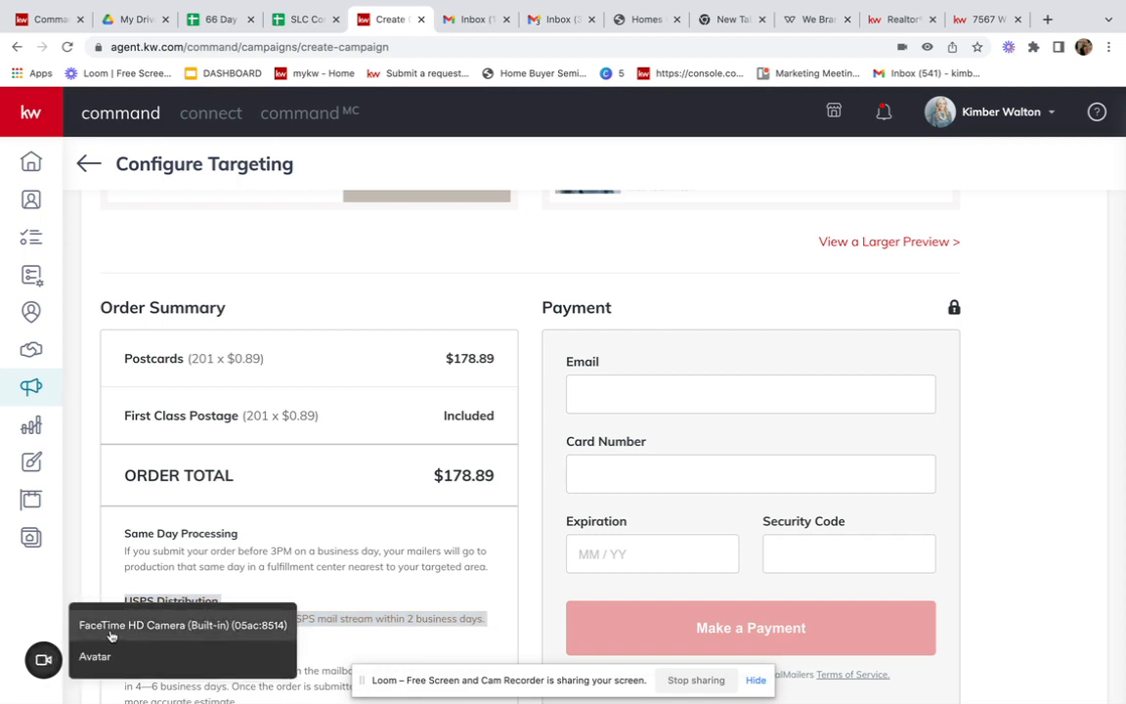